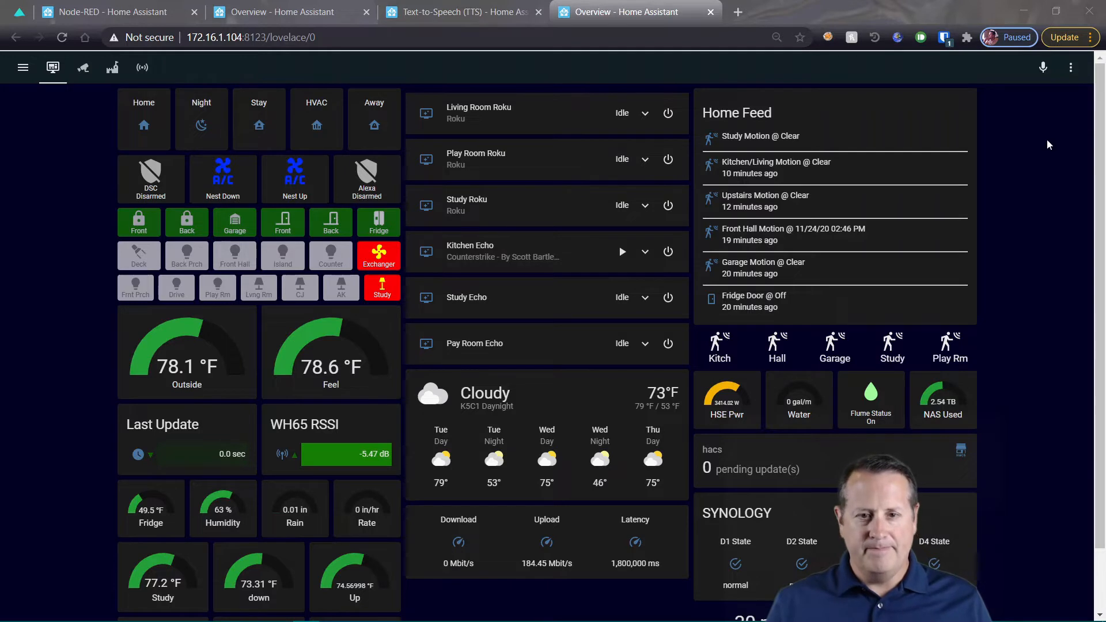
mouse_move(534, 130)
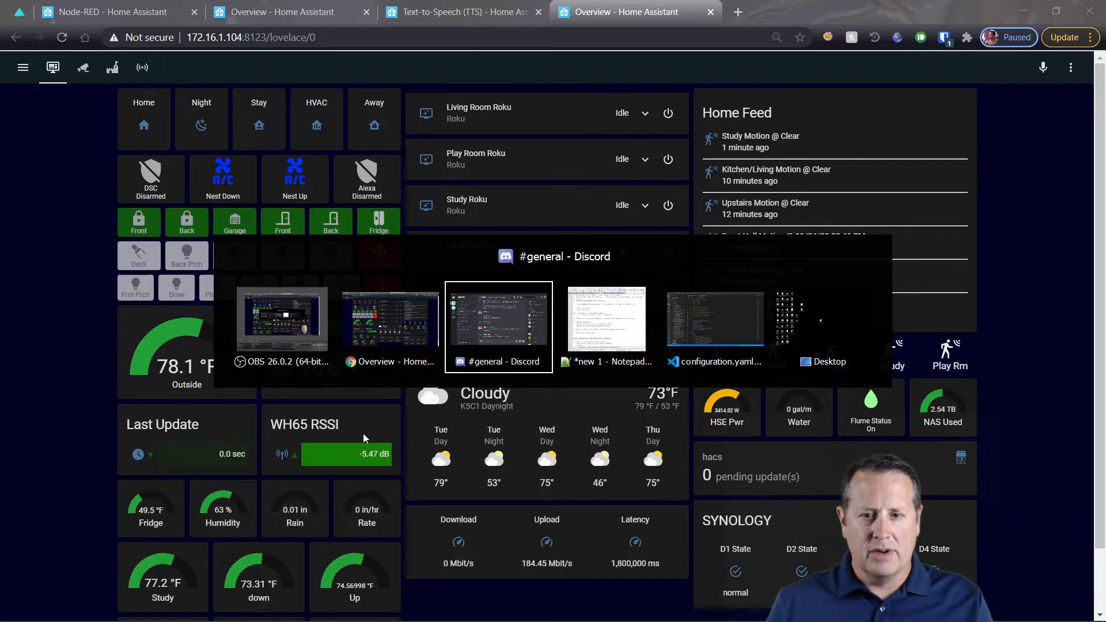
Bring up configuration.yaml in VS Code to check the google_translate tts cache, base URL and google_say settings
left_click(714, 318)
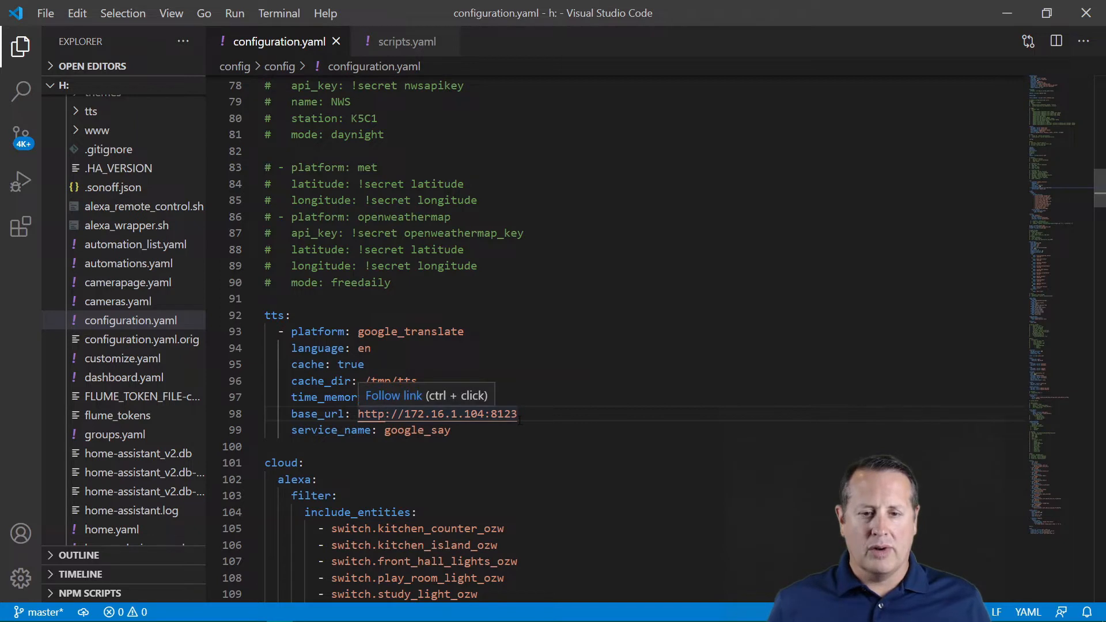
mouse_move(638, 373)
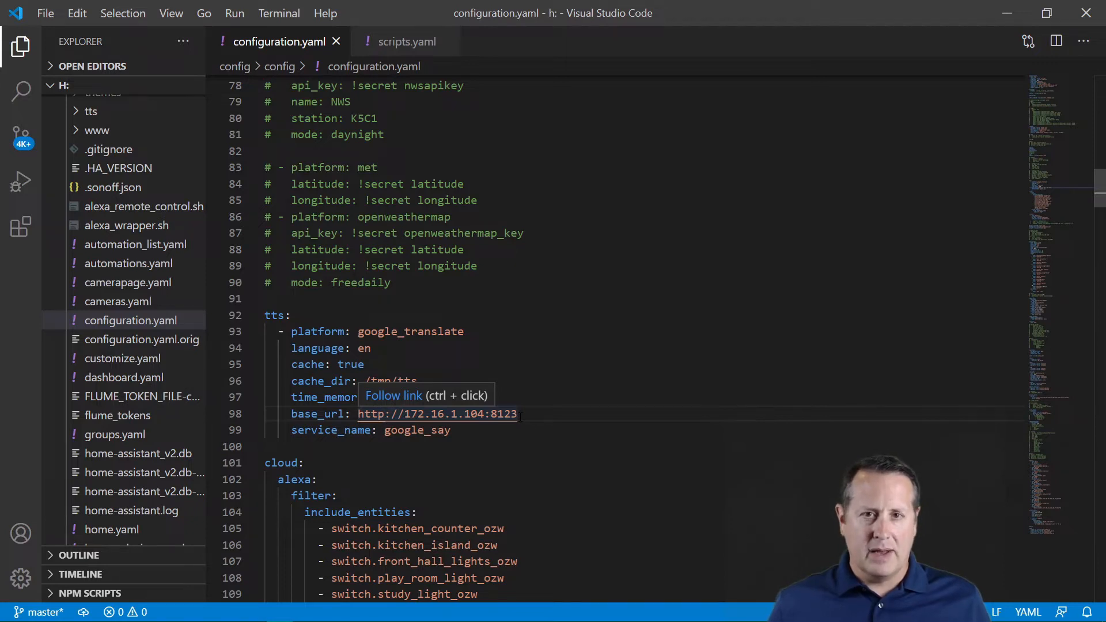
mouse_move(587, 447)
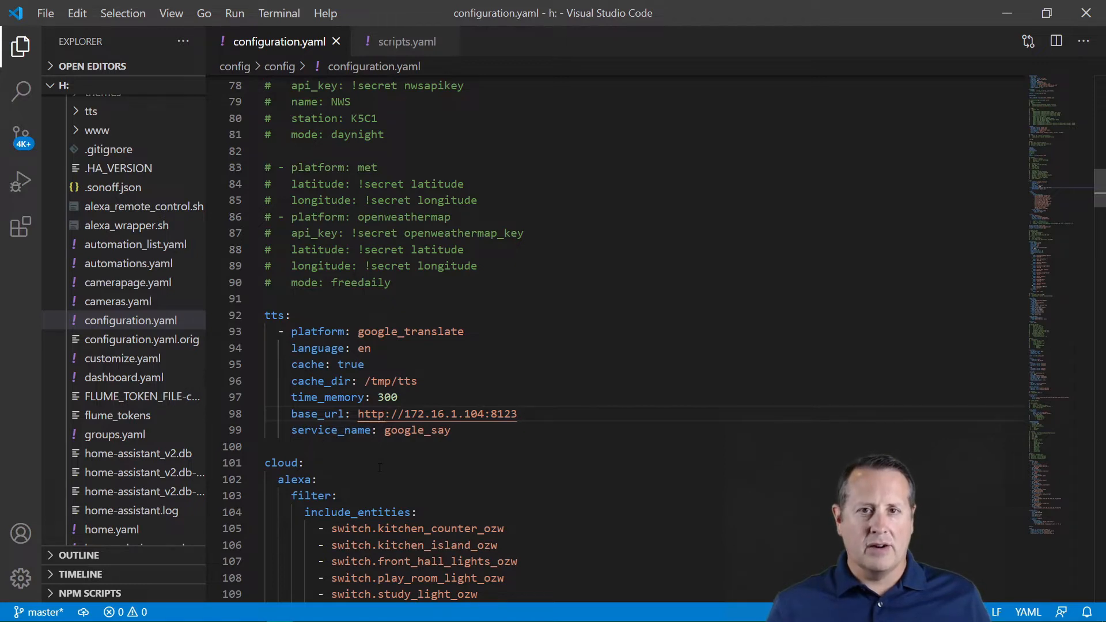
mouse_move(436, 415)
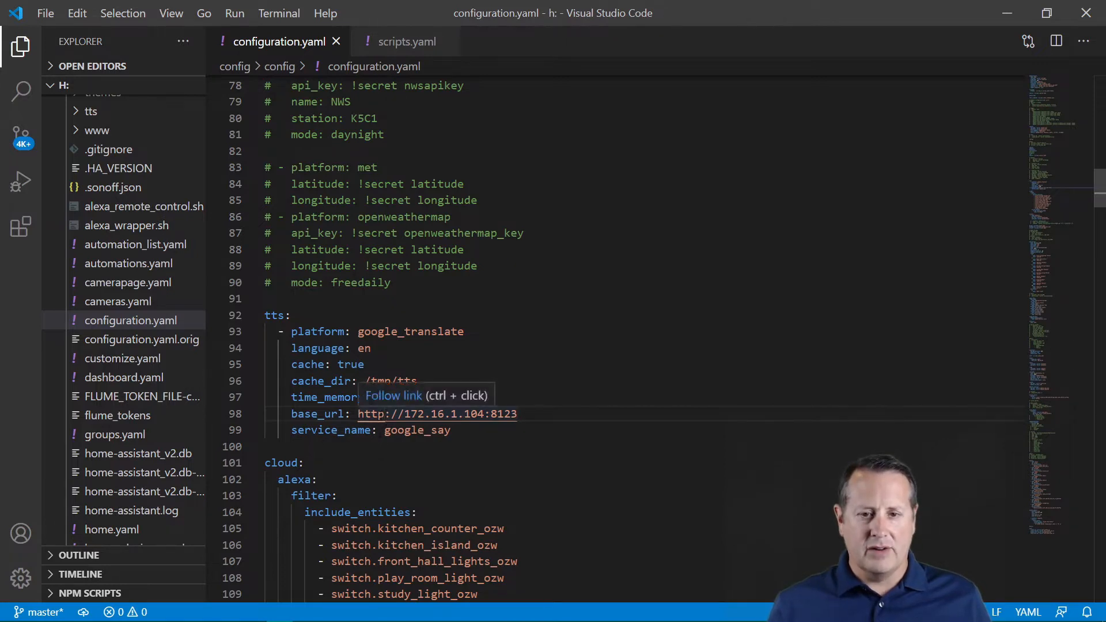
mouse_move(624, 441)
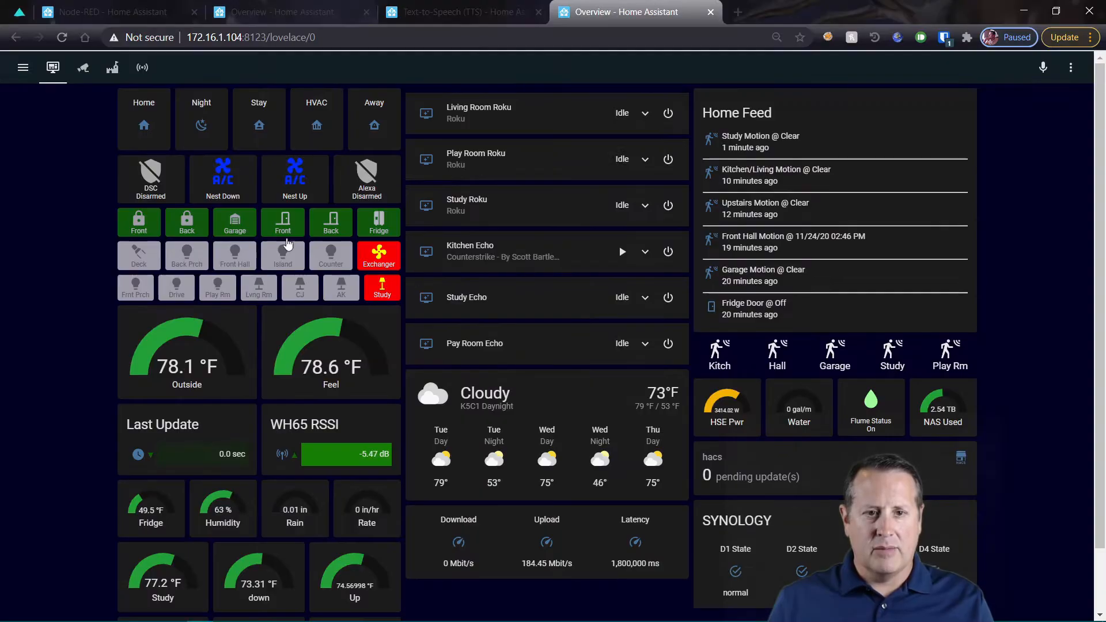
Go to Configuration from the sidebar to see Integrations like Alexa Media Player, Google Cast and Nest
left_click(22, 67)
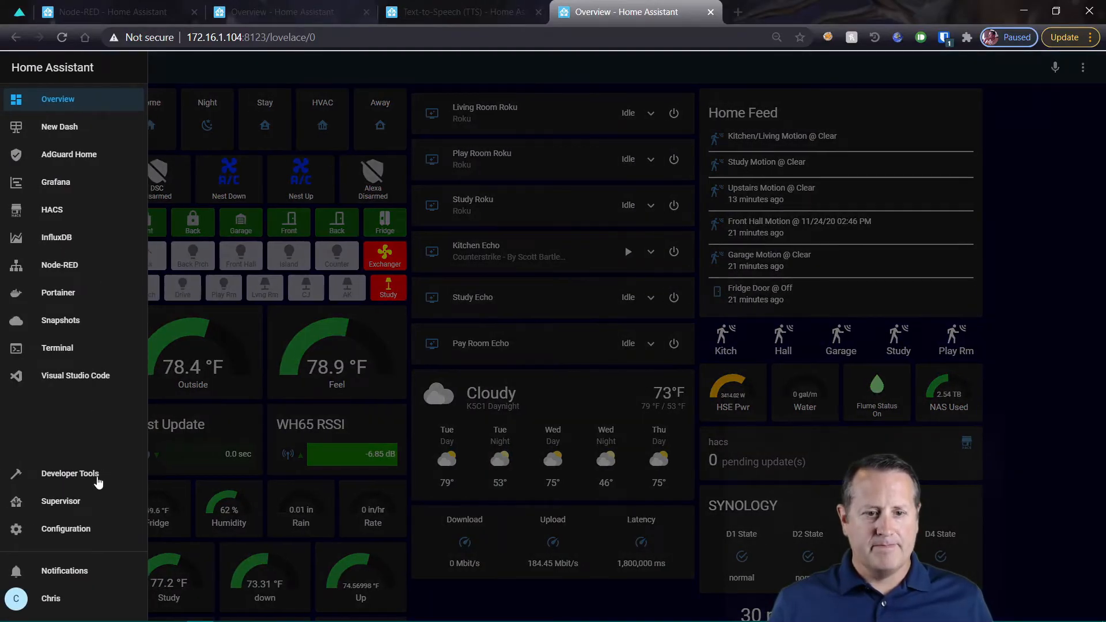
left_click(66, 528)
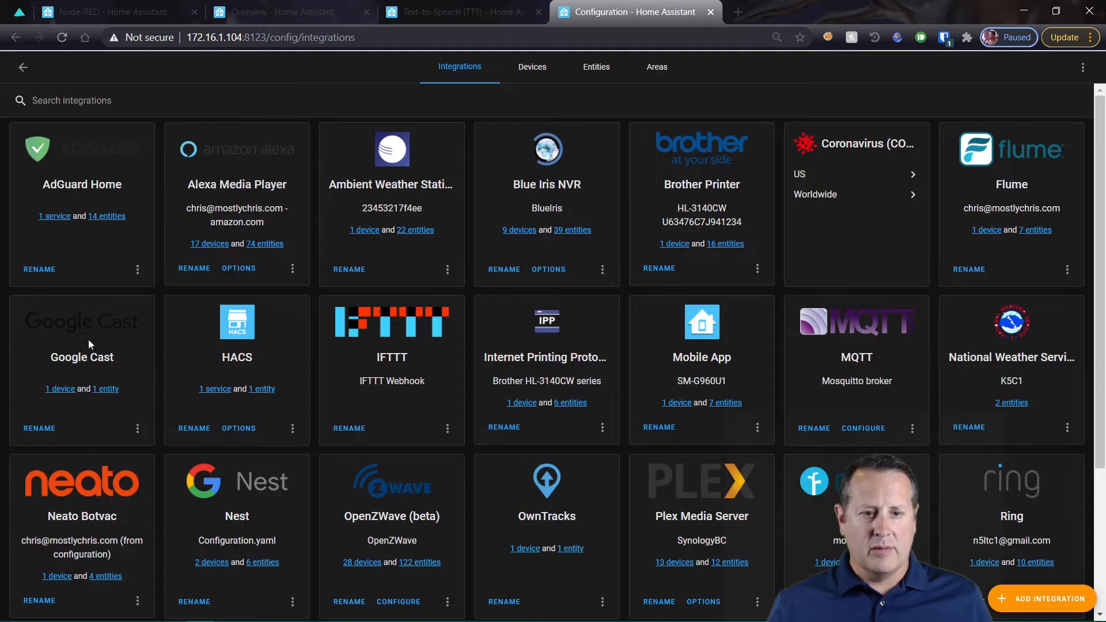
mouse_move(140, 443)
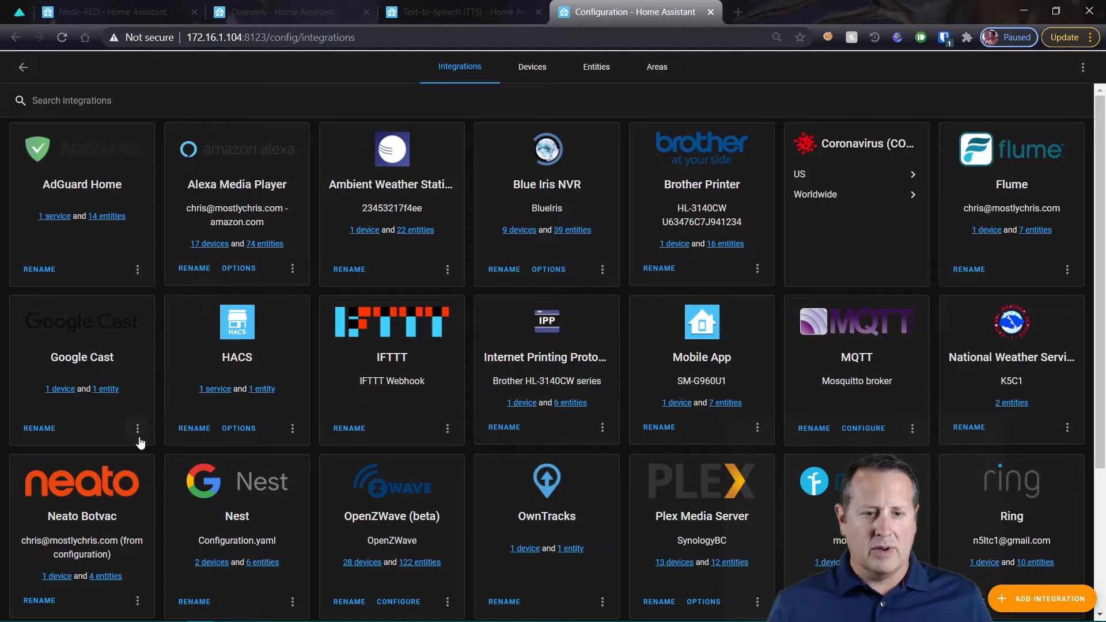
mouse_move(163, 438)
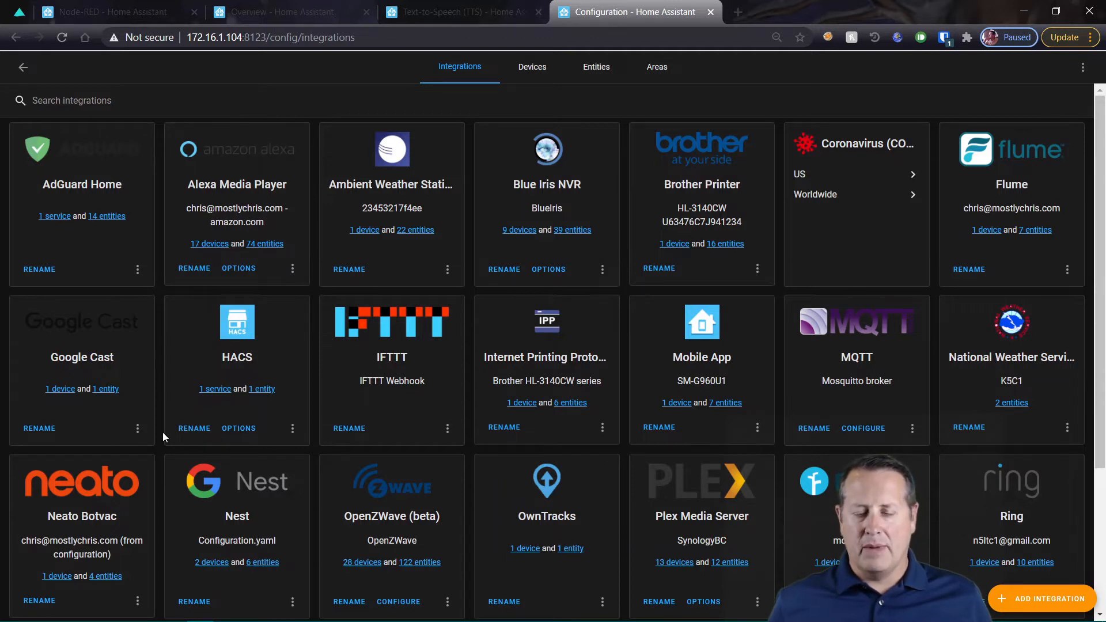
mouse_move(110, 355)
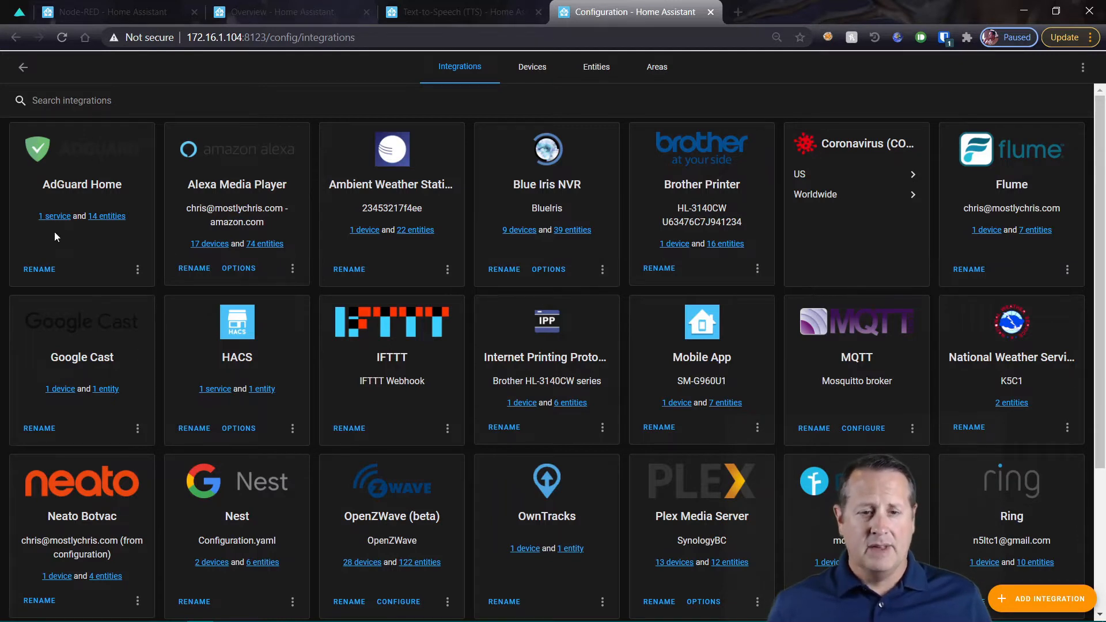
mouse_move(138, 428)
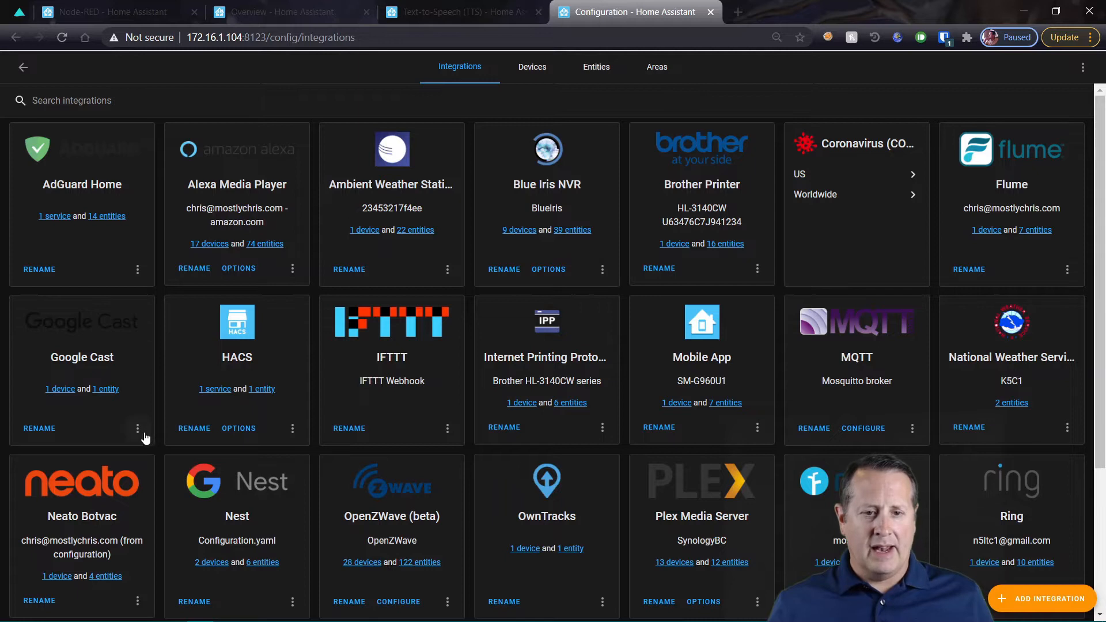
left_click(138, 428)
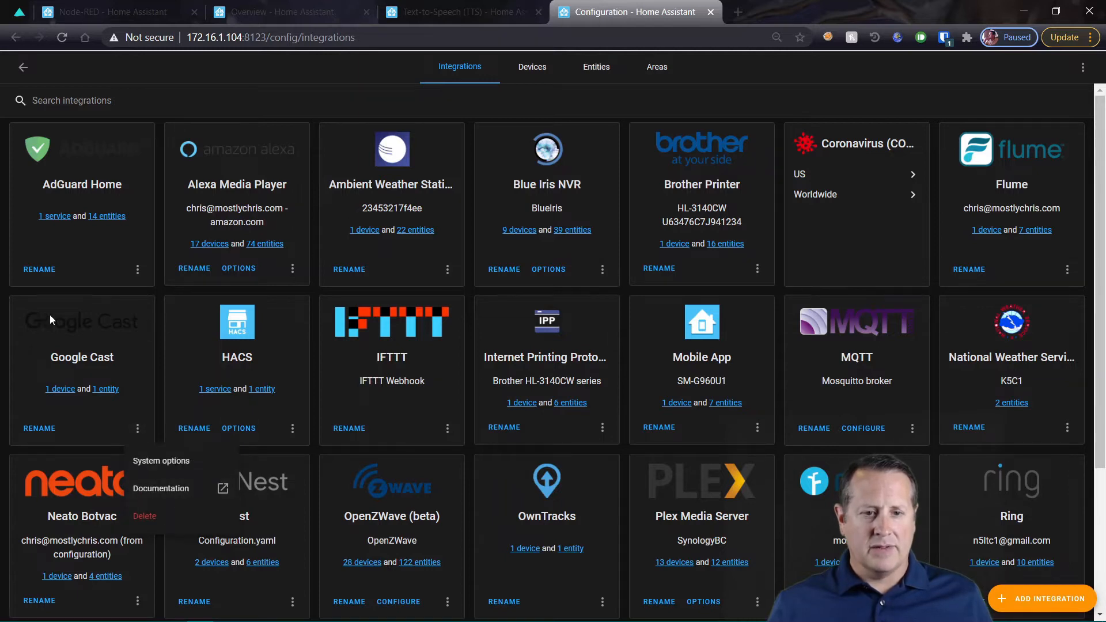
mouse_move(21, 381)
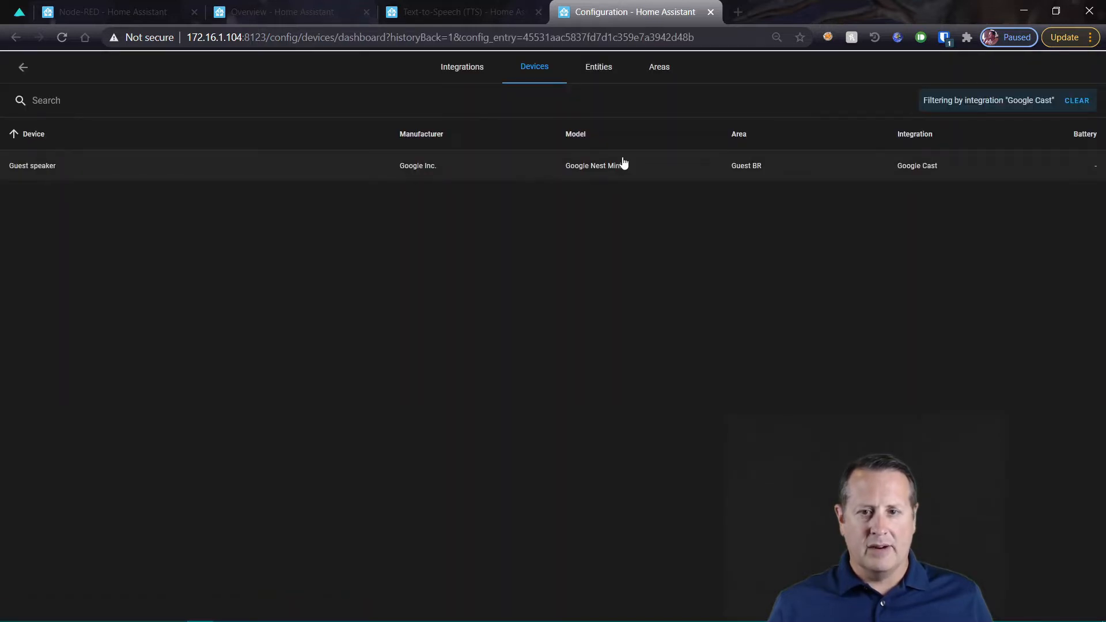
mouse_move(924, 179)
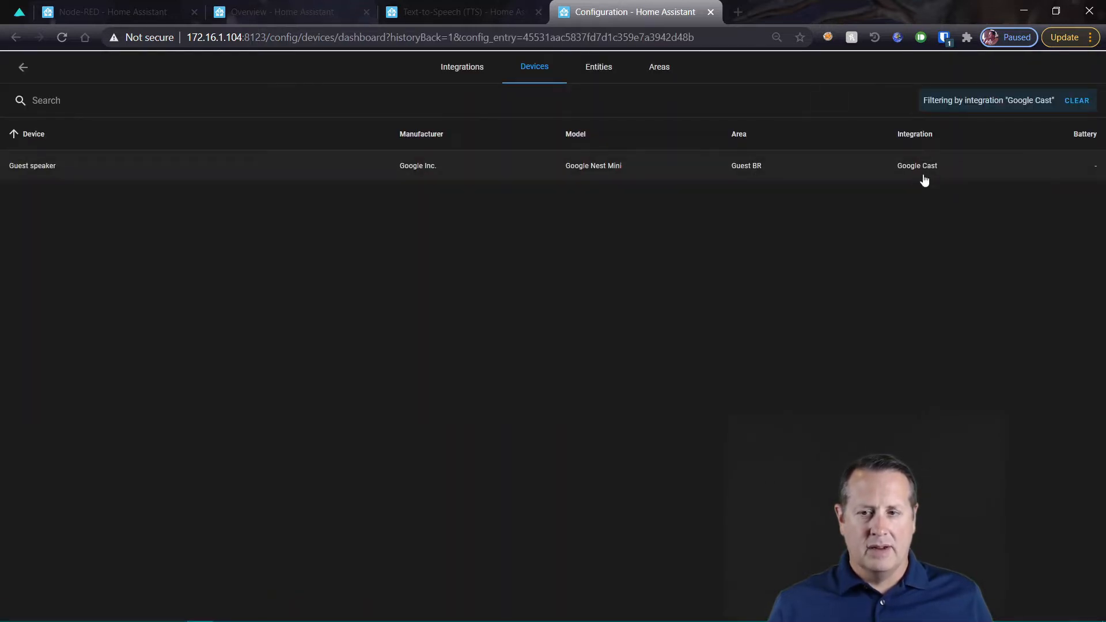
mouse_move(339, 170)
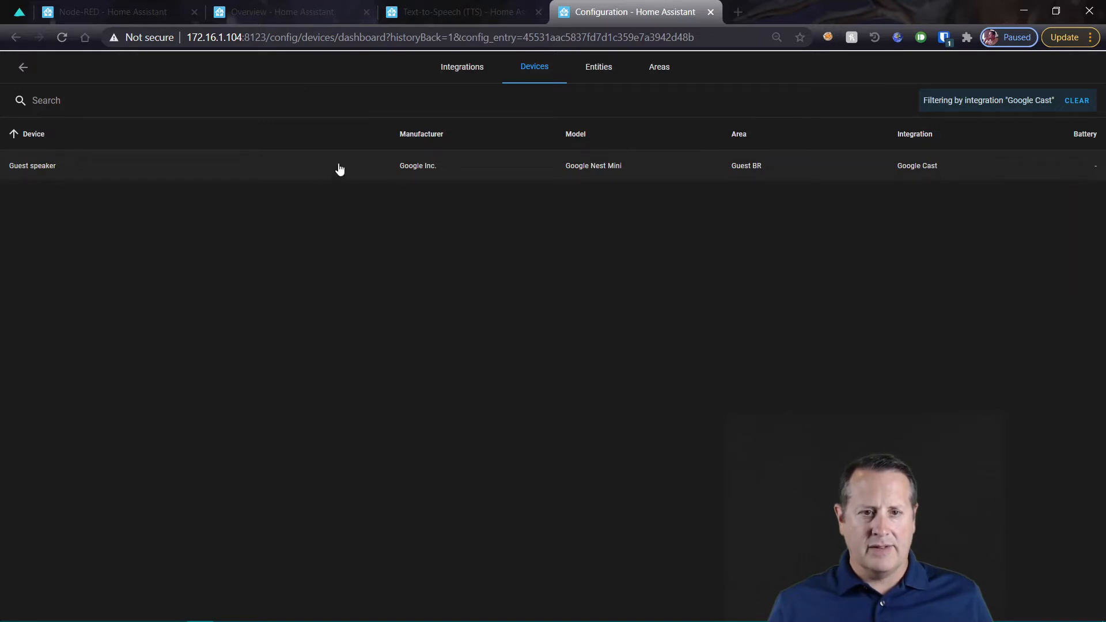
mouse_move(375, 181)
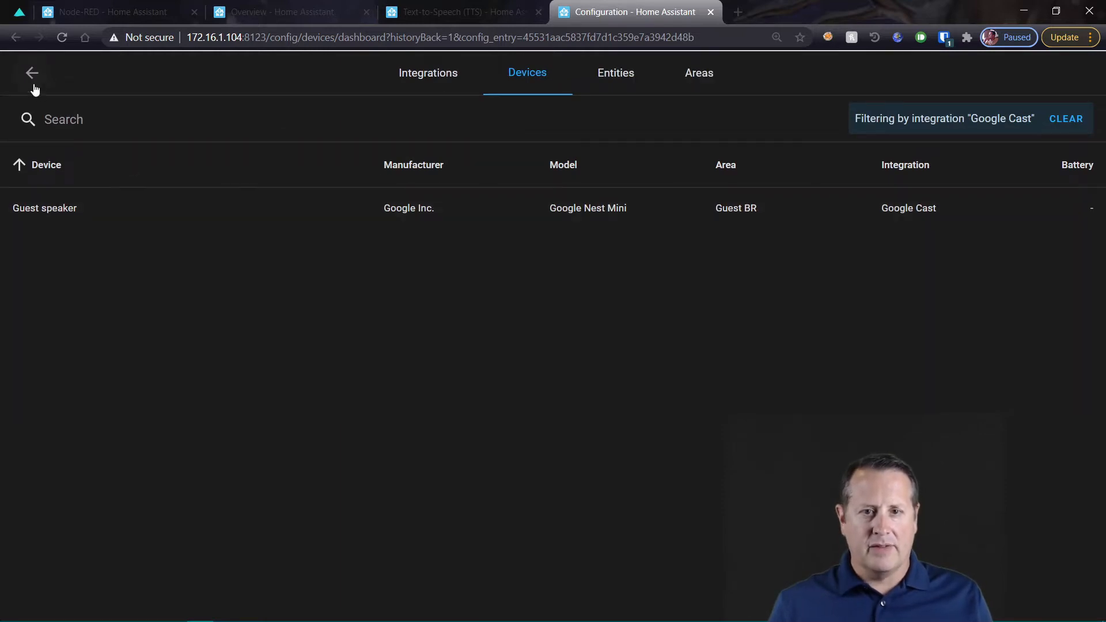
left_click(32, 72)
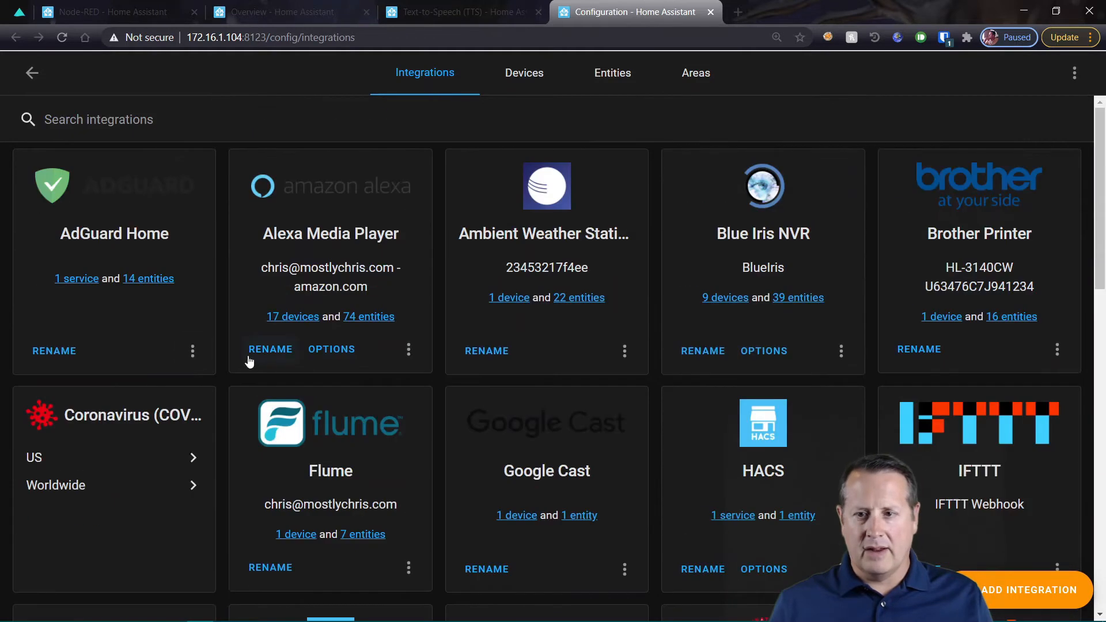
scroll("down", 3)
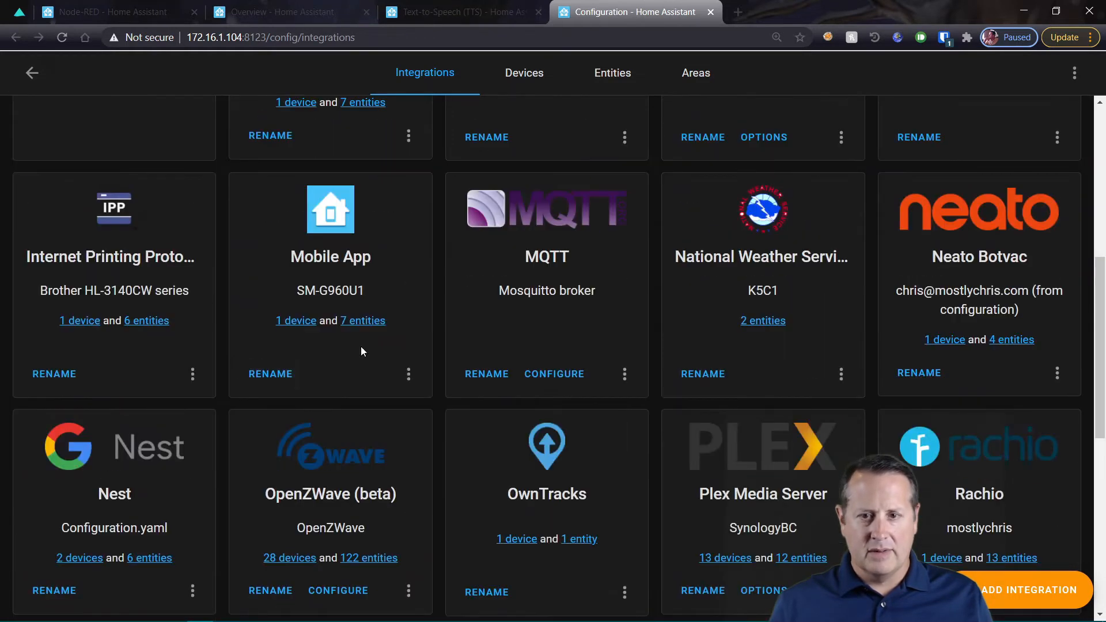
scroll("up", 3)
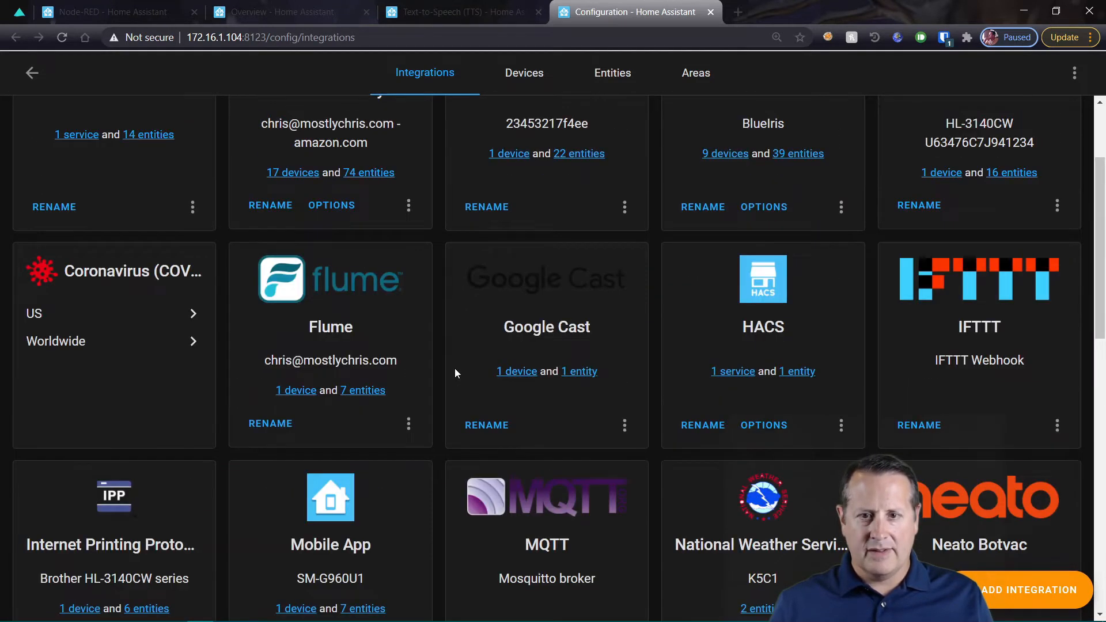
List Google Cast's entities, showing Guest speaker as media_player.guest_speaker
left_click(579, 371)
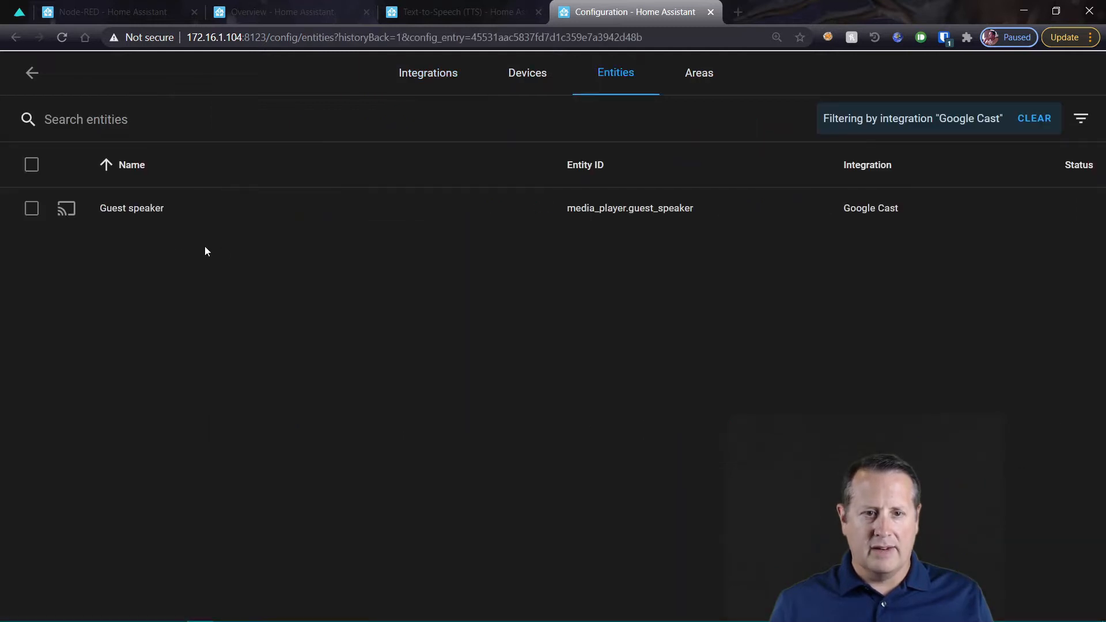
mouse_move(624, 232)
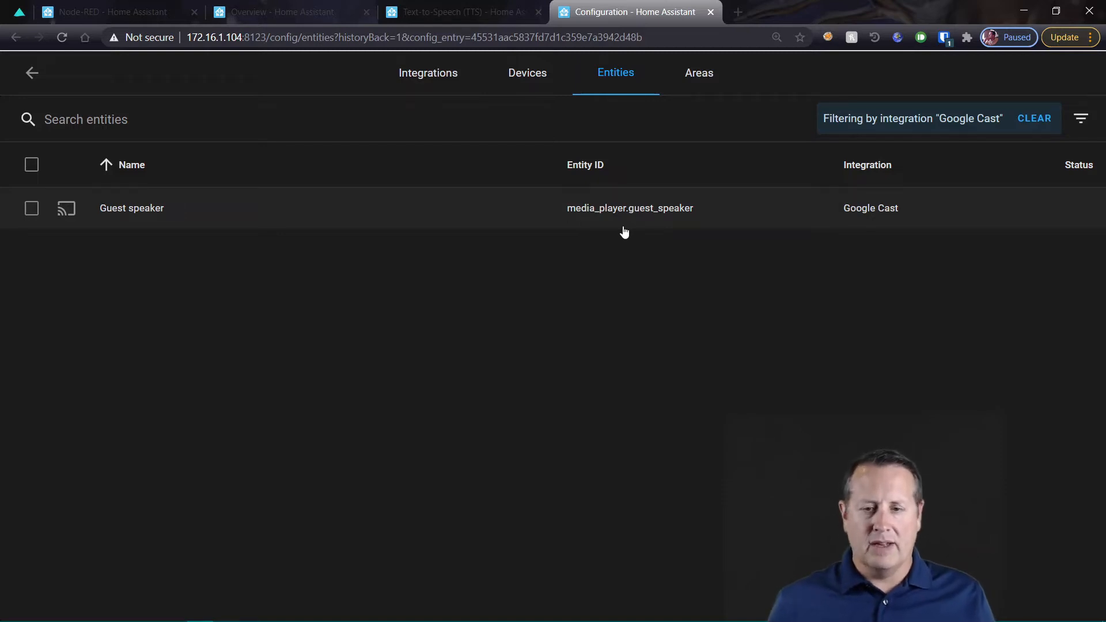
mouse_move(628, 222)
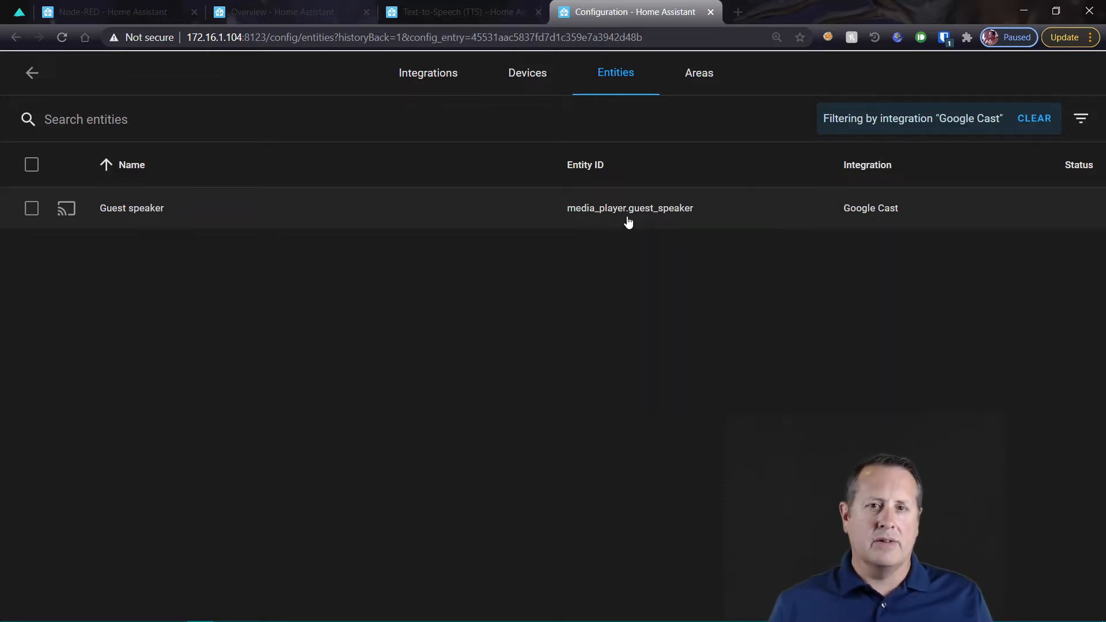
mouse_move(390, 204)
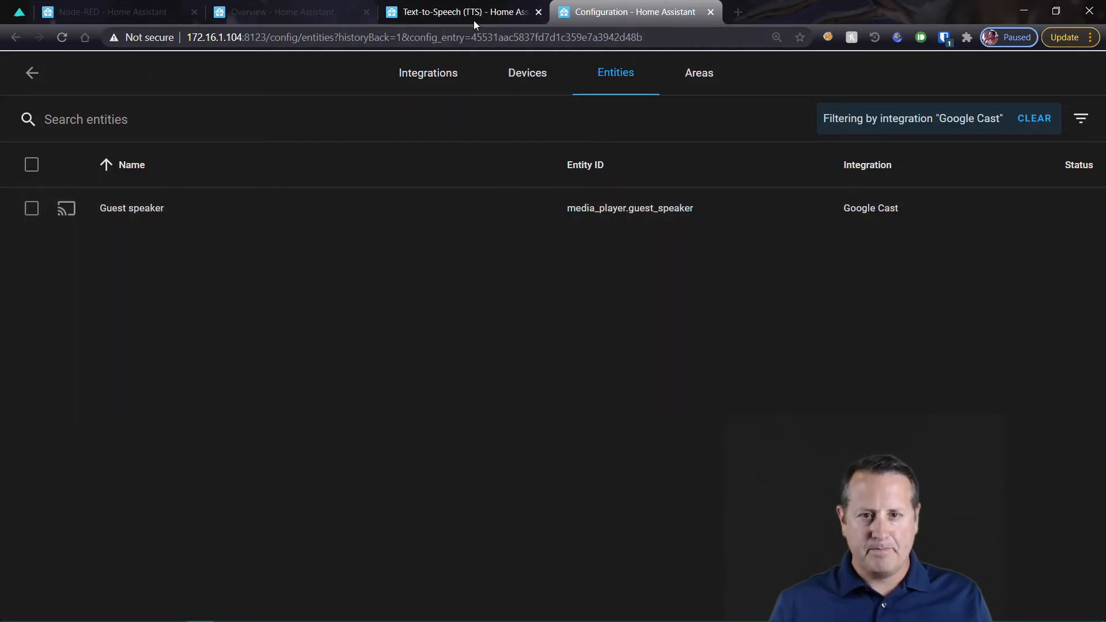
mouse_move(462, 12)
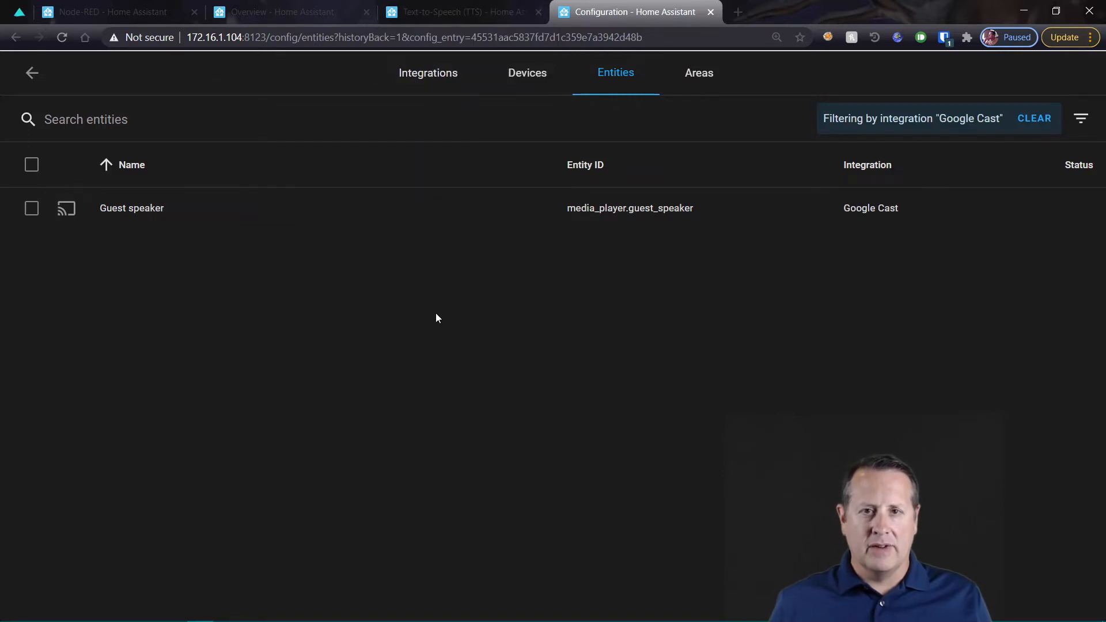
mouse_move(470, 311)
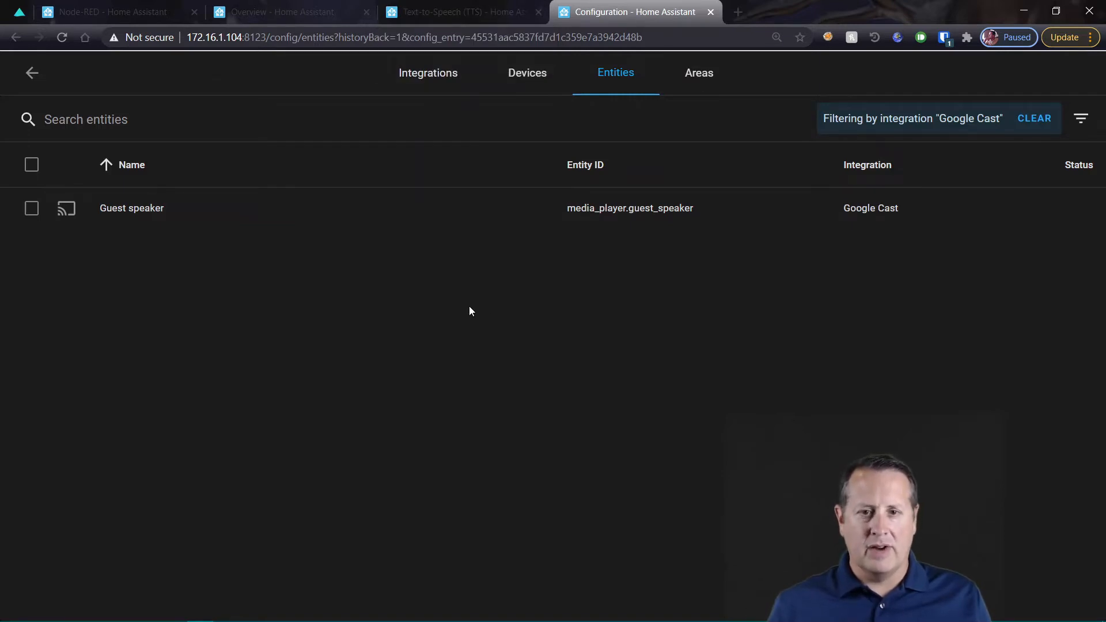
mouse_move(229, 212)
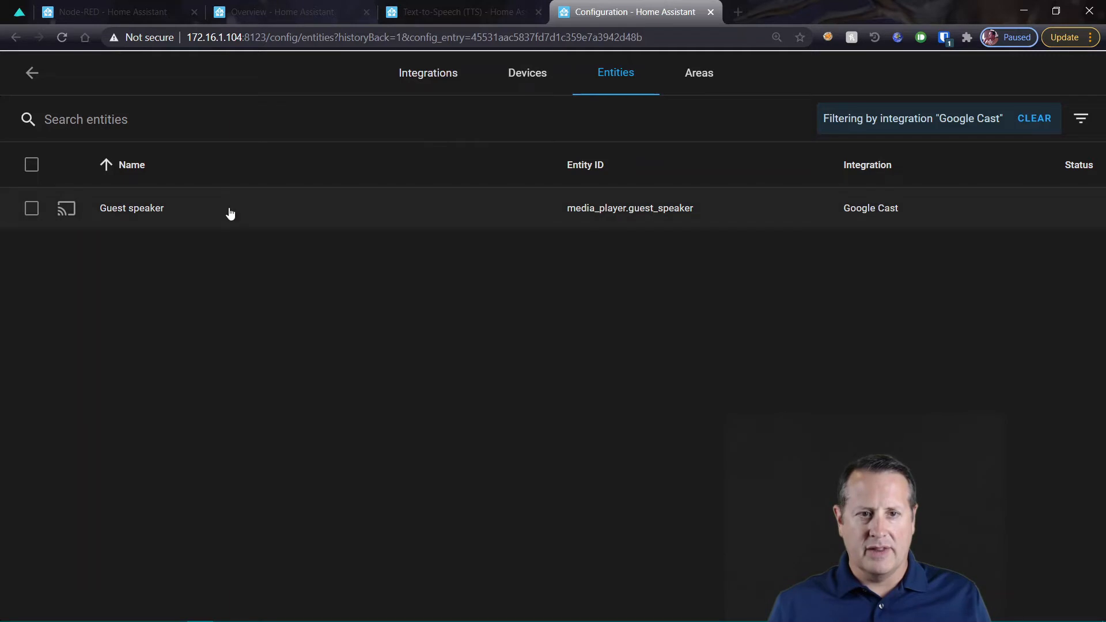
mouse_move(106, 12)
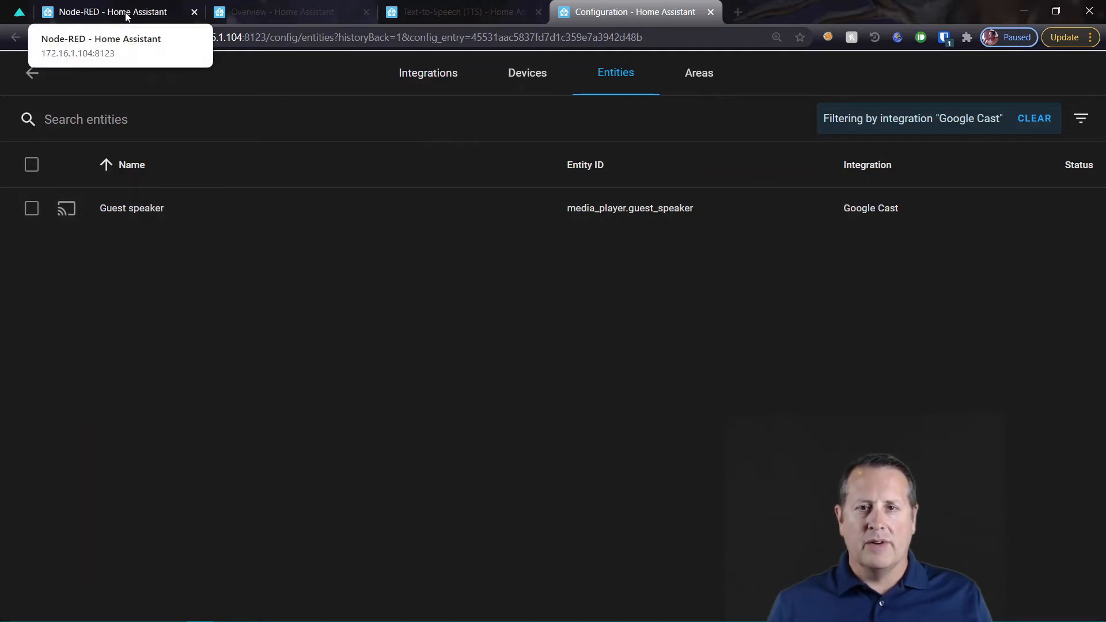
Switch to Node-RED and scroll the Fridge Door Open flow past the Echo and pushover nodes
left_click(106, 12)
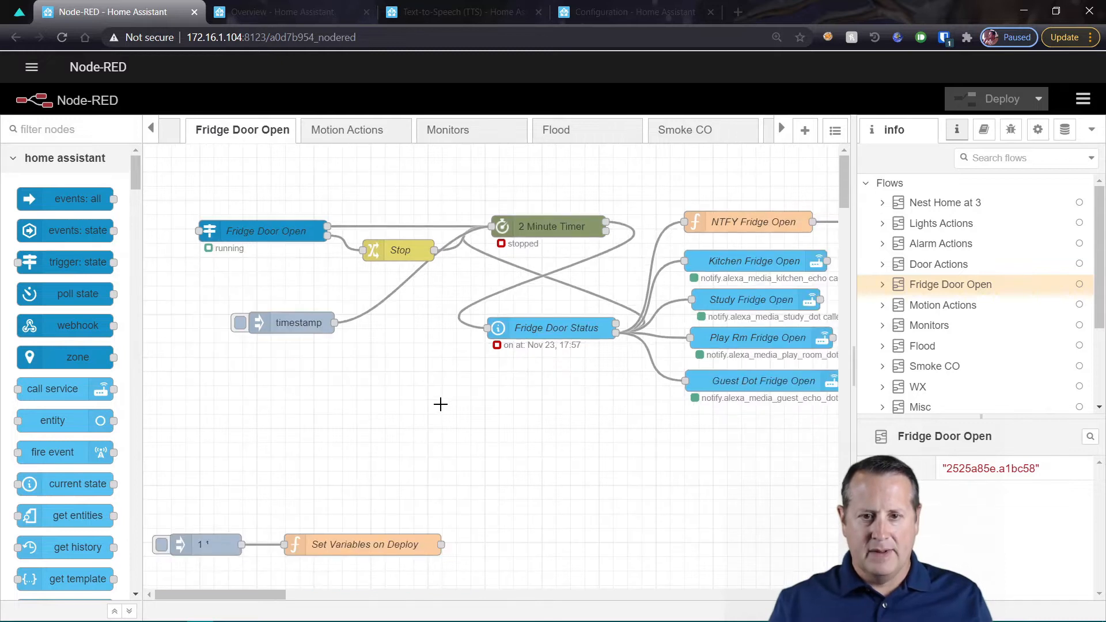
scroll("down", 3)
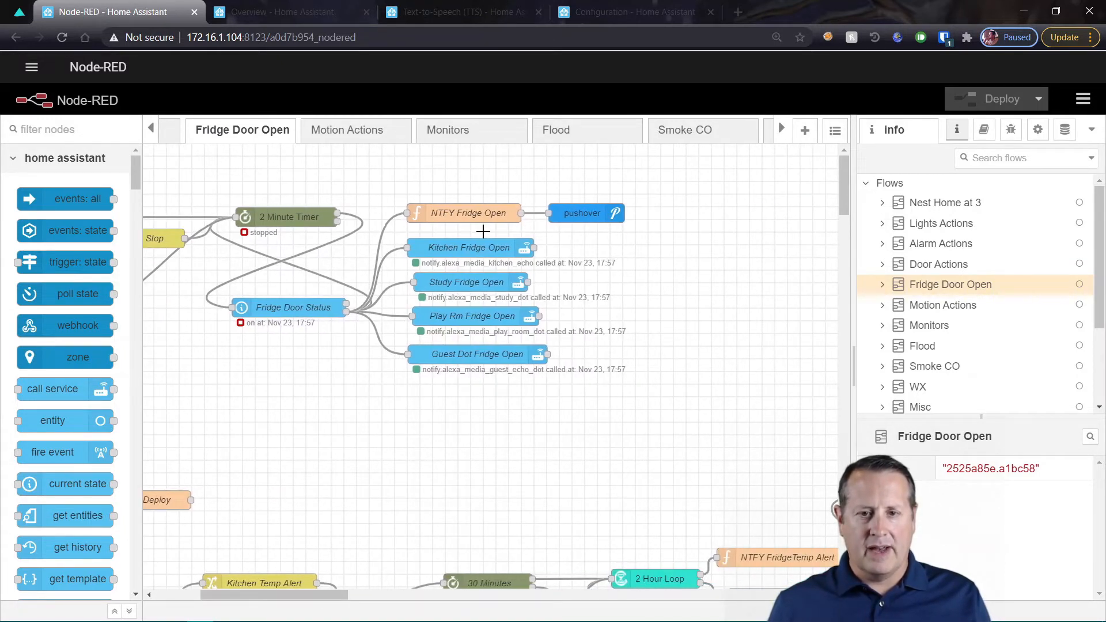
mouse_move(550, 203)
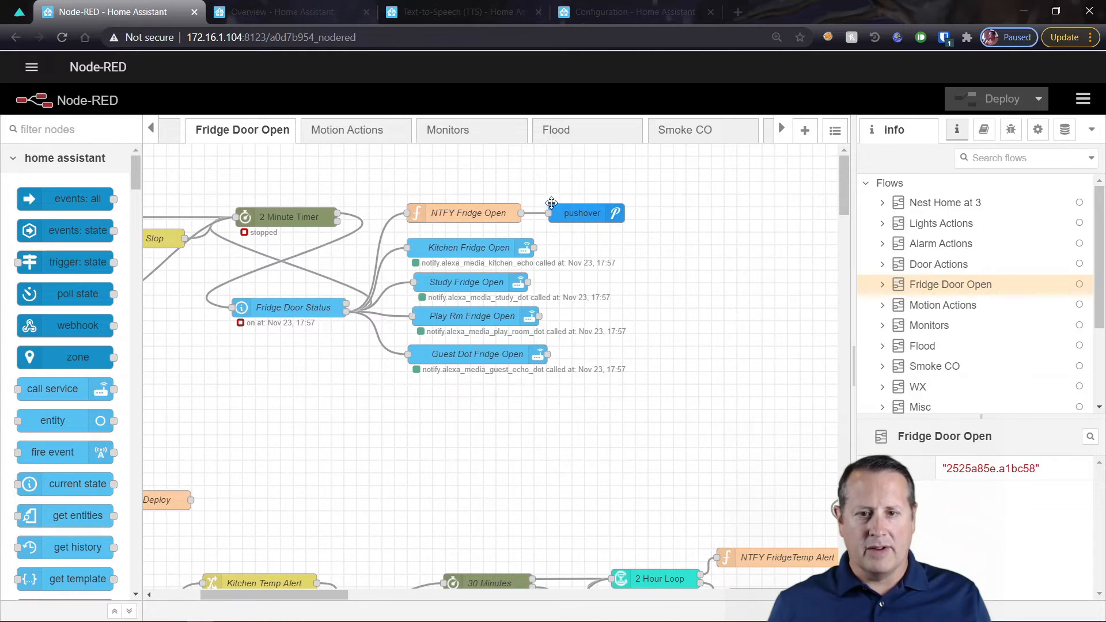
mouse_move(489, 356)
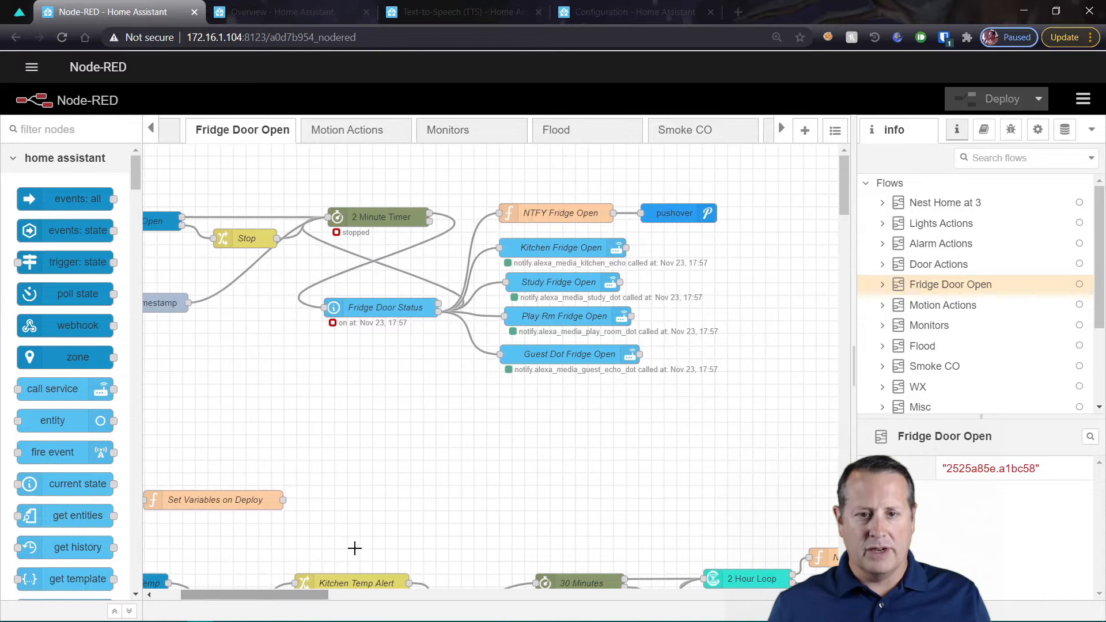
mouse_move(573, 248)
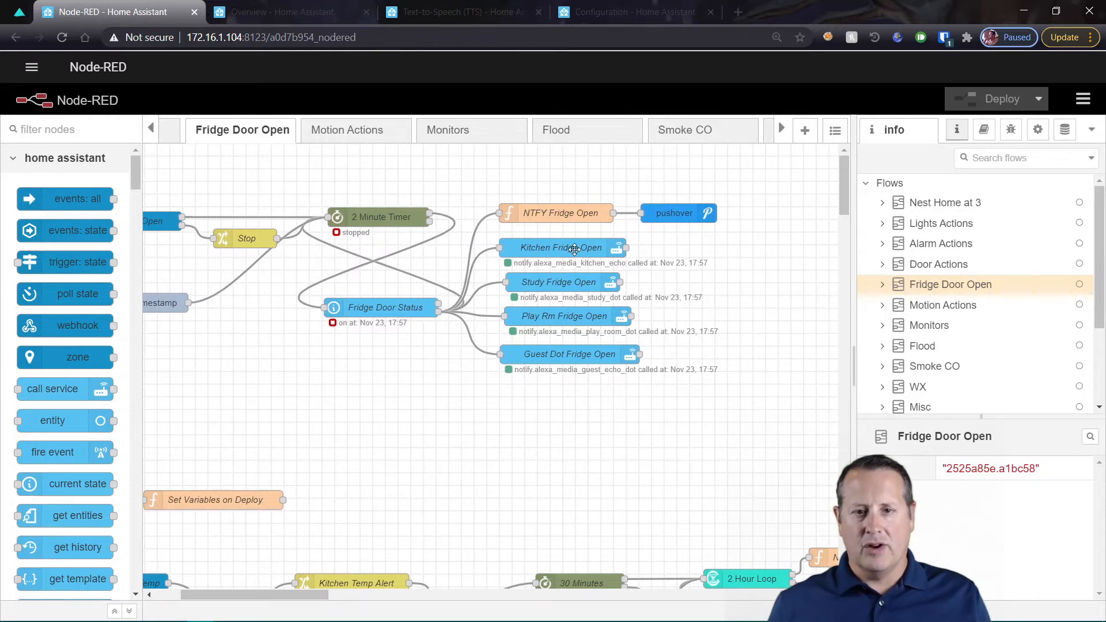
mouse_move(303, 596)
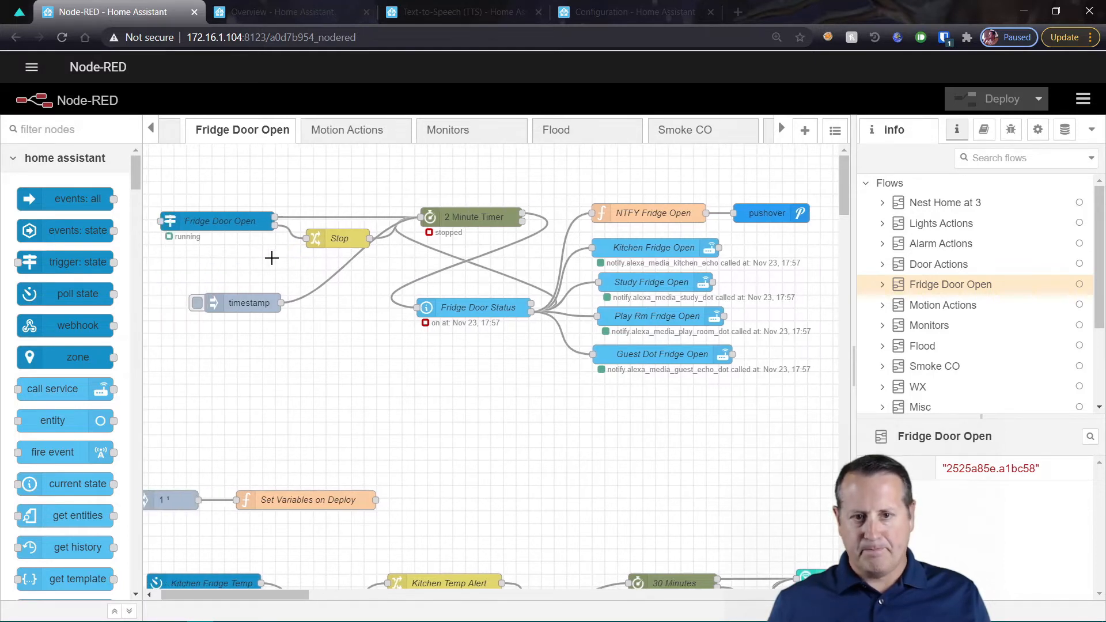
mouse_move(321, 254)
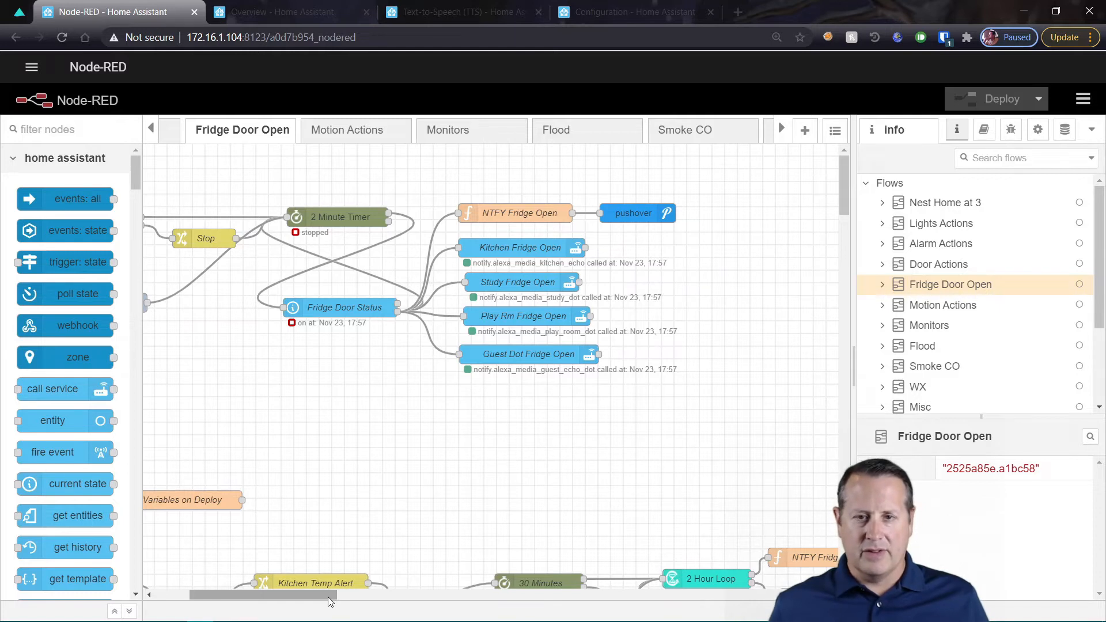
mouse_move(155, 356)
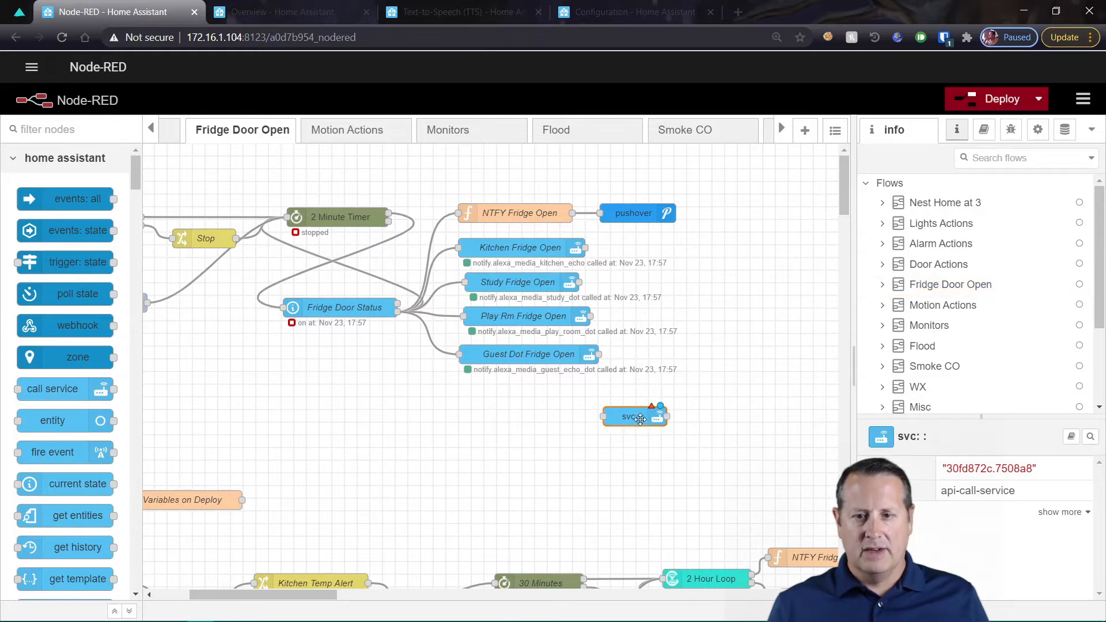
Open the Edit call service node panel for the newly added node
double_click(632, 415)
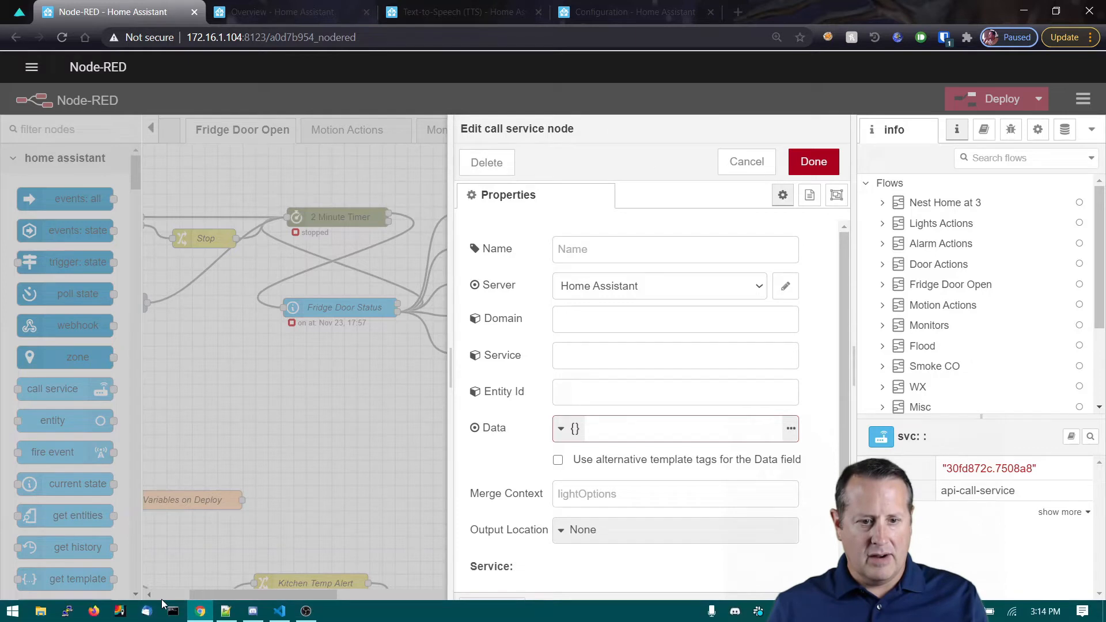
left_click(10, 611)
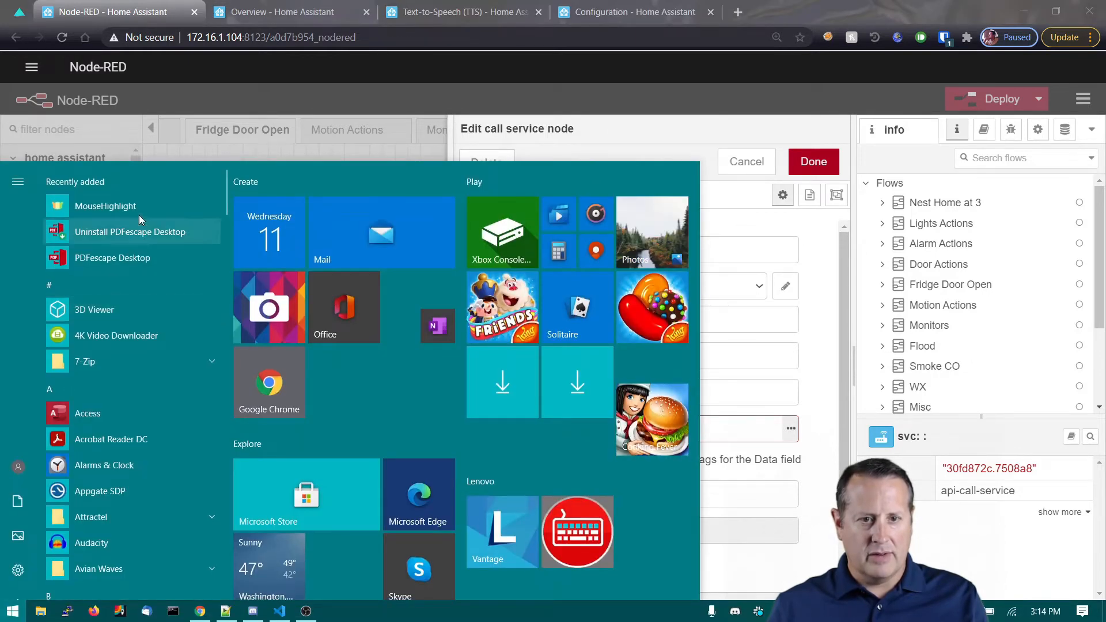
left_click(105, 205)
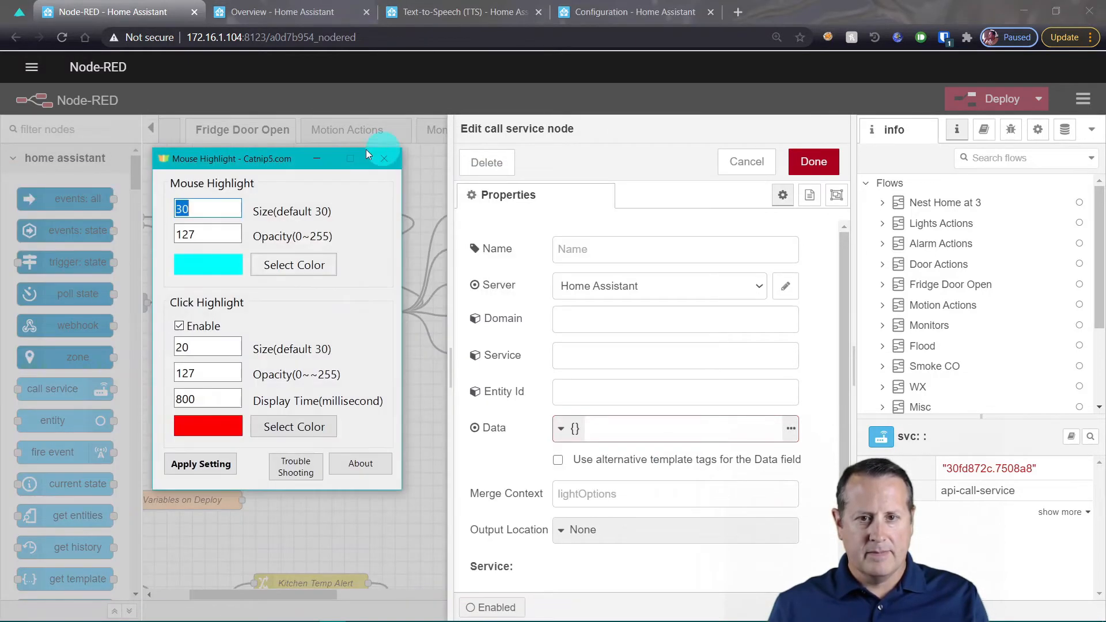
Name the call-service node 'Notify Fridge Door Open - Nest Mini'
left_click(384, 158)
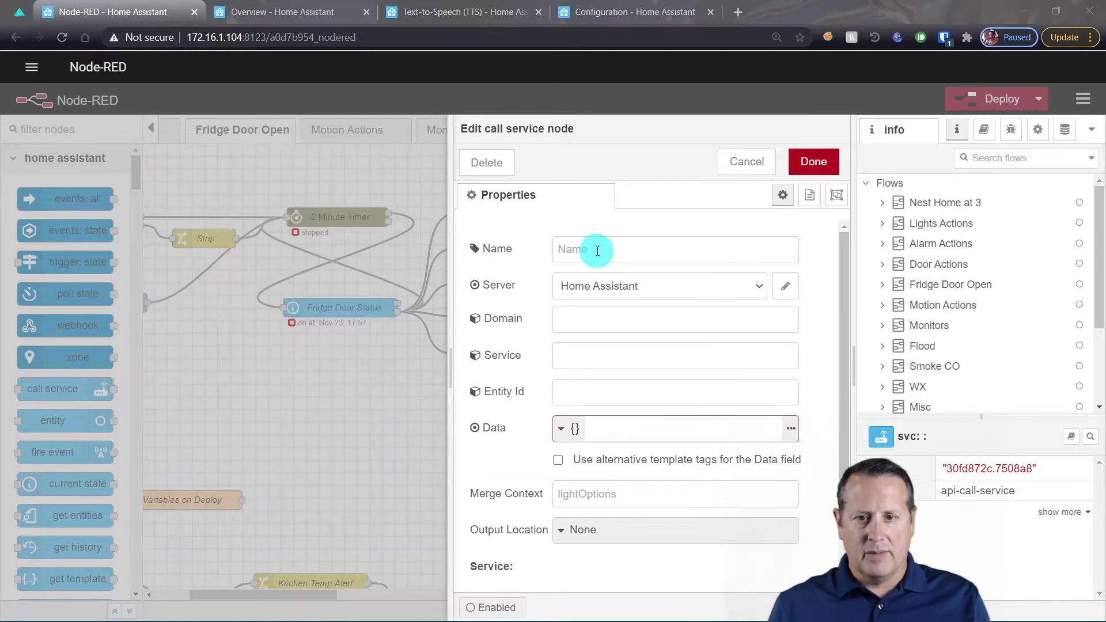
type("Not")
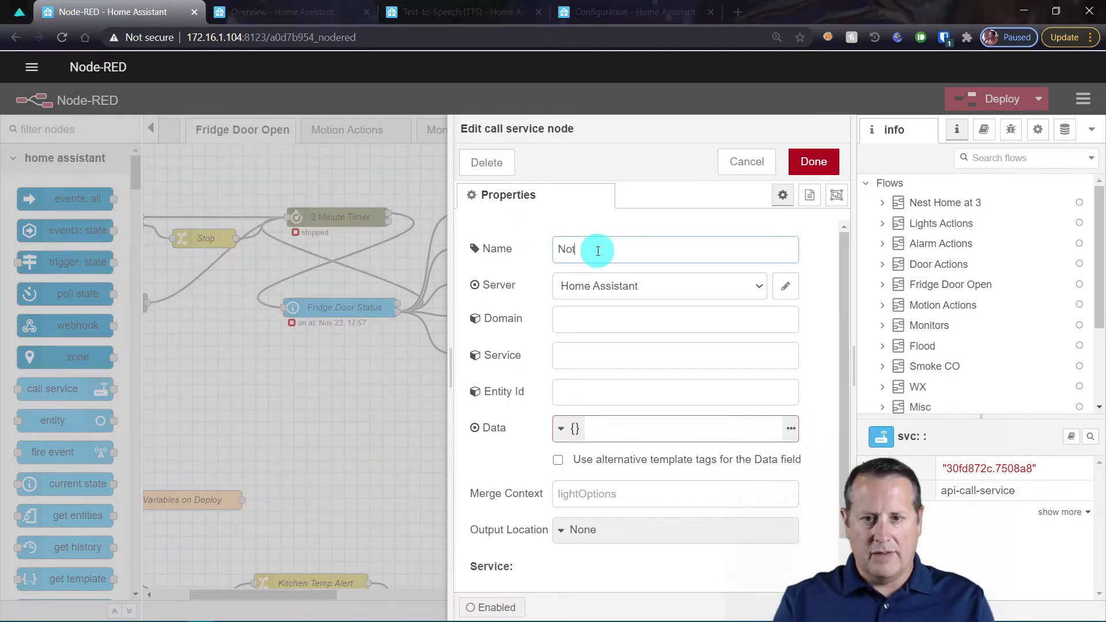
type("ify Frid")
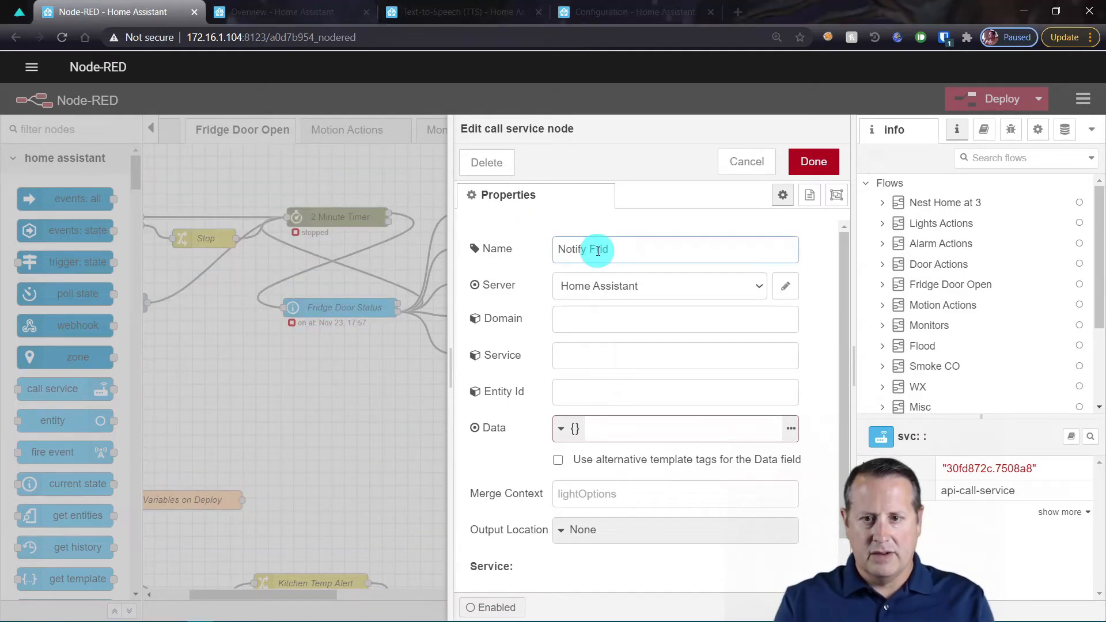
type("idge Door O")
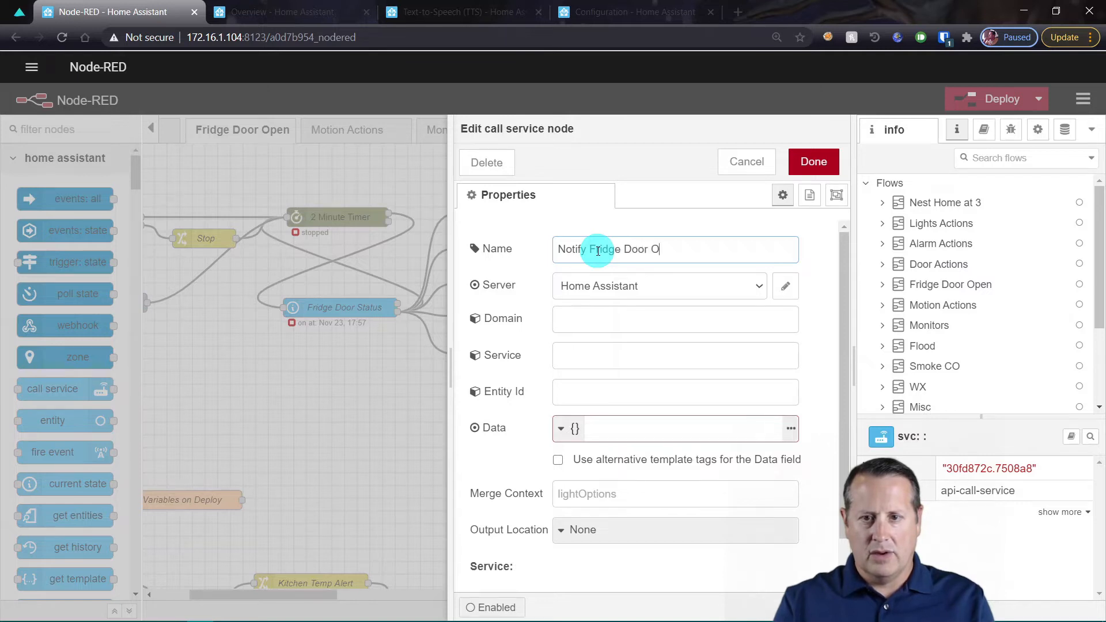
type("pen - Nest")
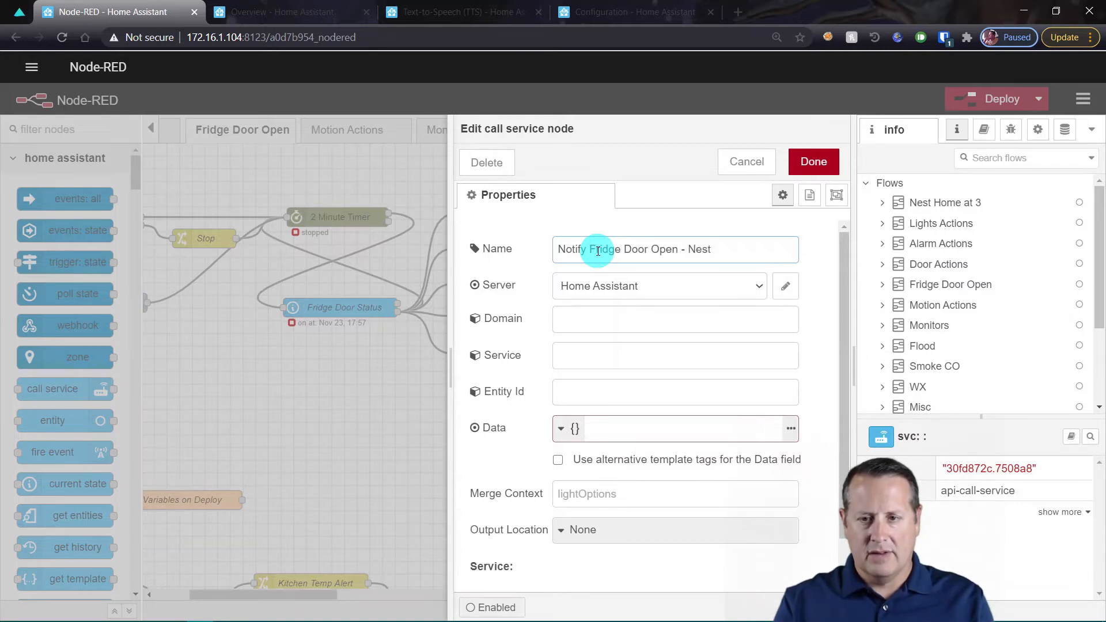
type("Mini")
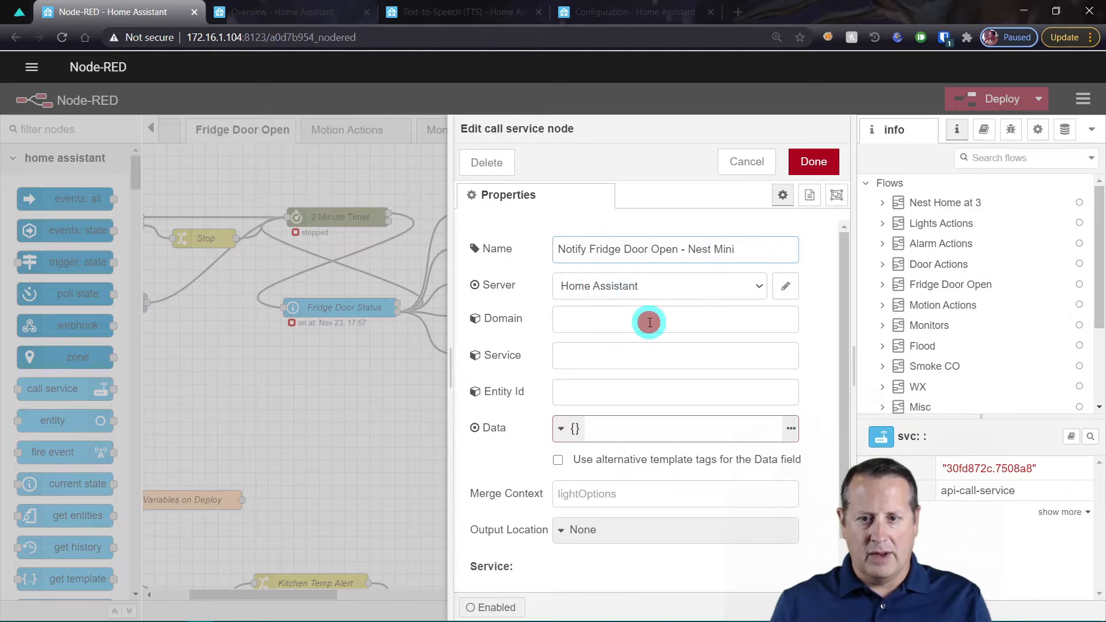
Set the service to tts cloud_say targeting media_player.guest_speaker
type("tts")
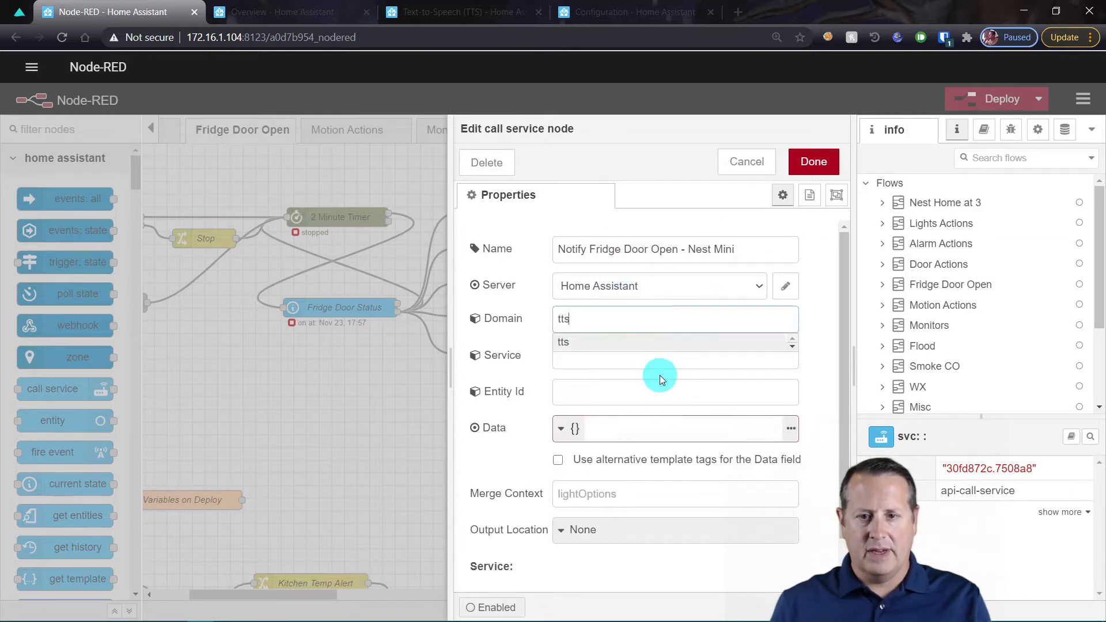
left_click(675, 355)
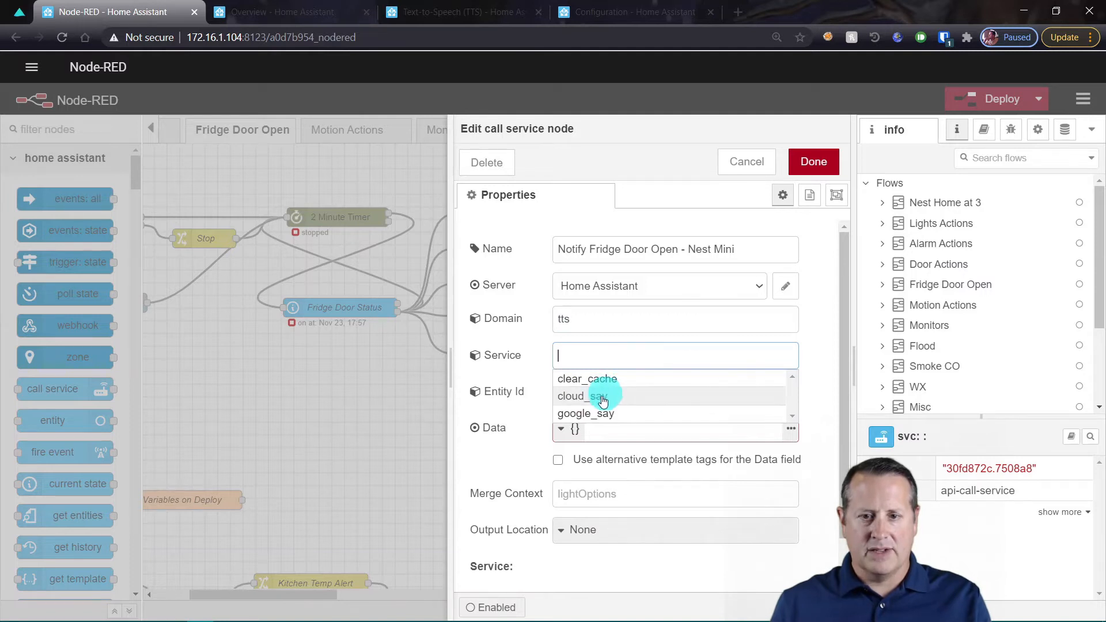
left_click(585, 395)
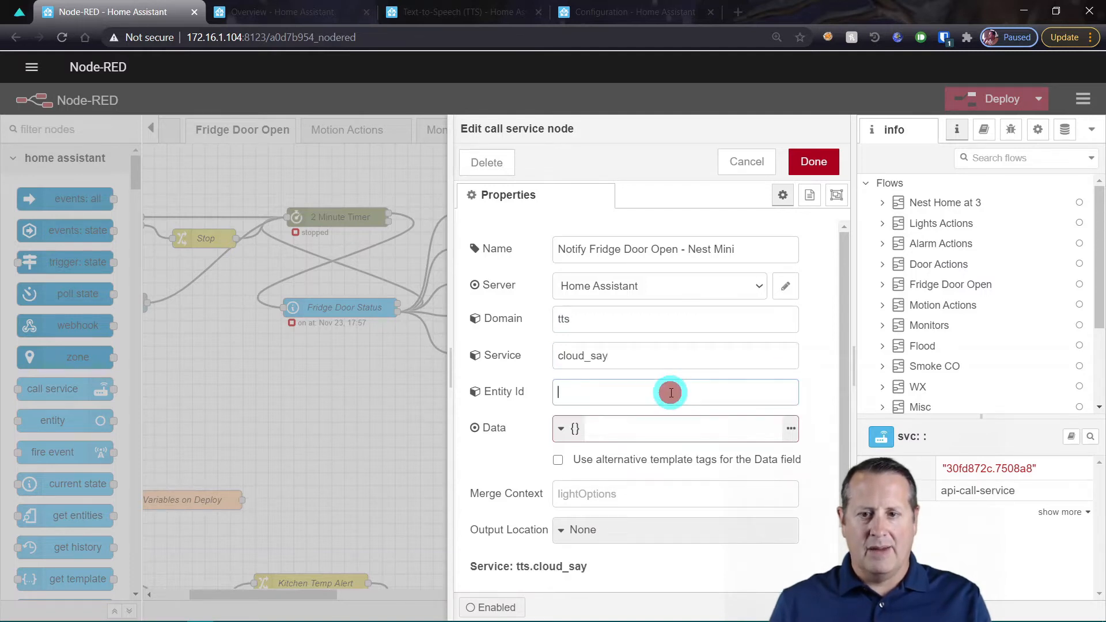
type("media_player.")
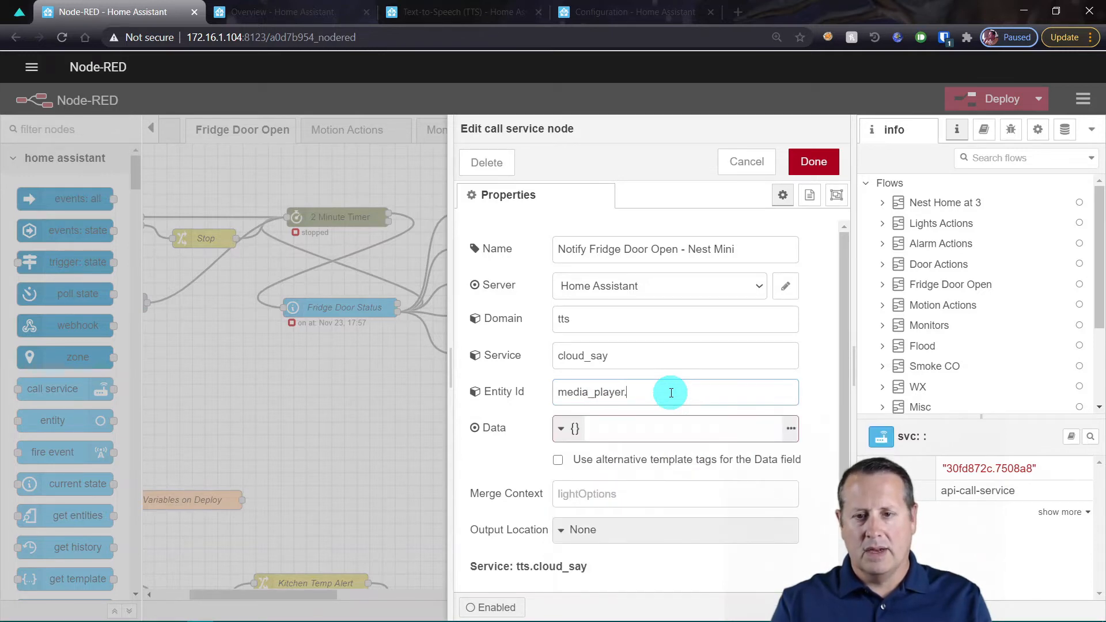
type("gu")
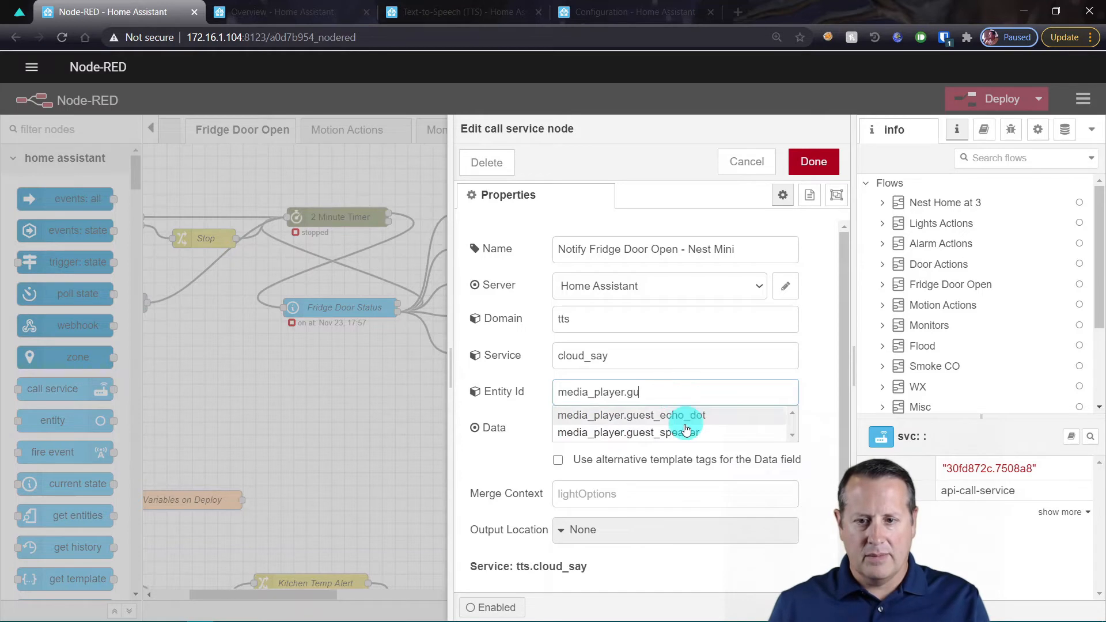
left_click(623, 432)
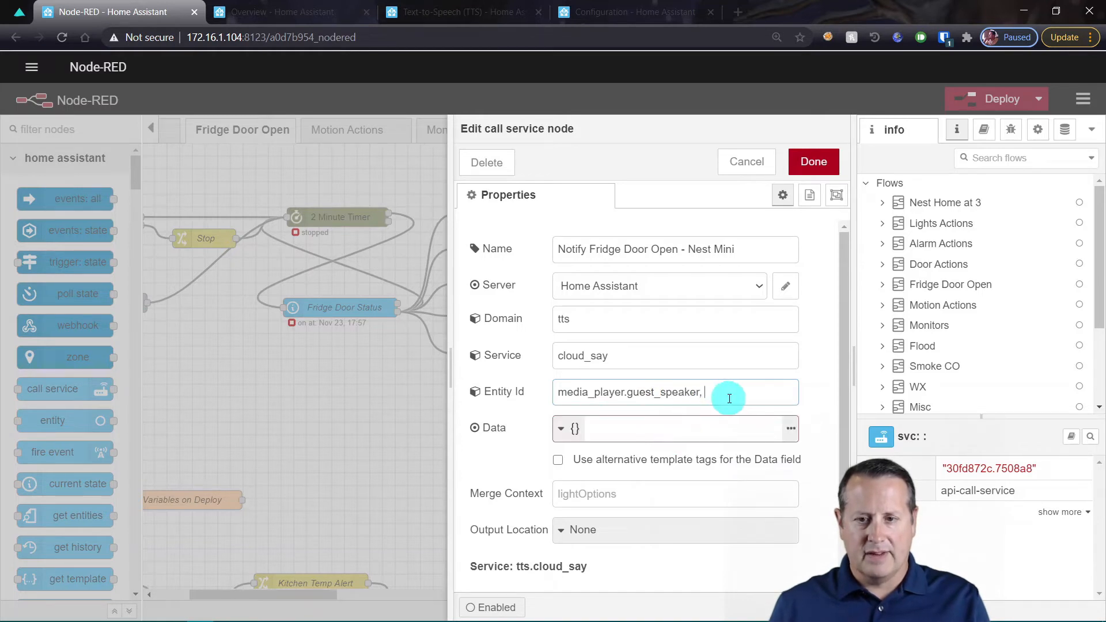
mouse_move(668, 433)
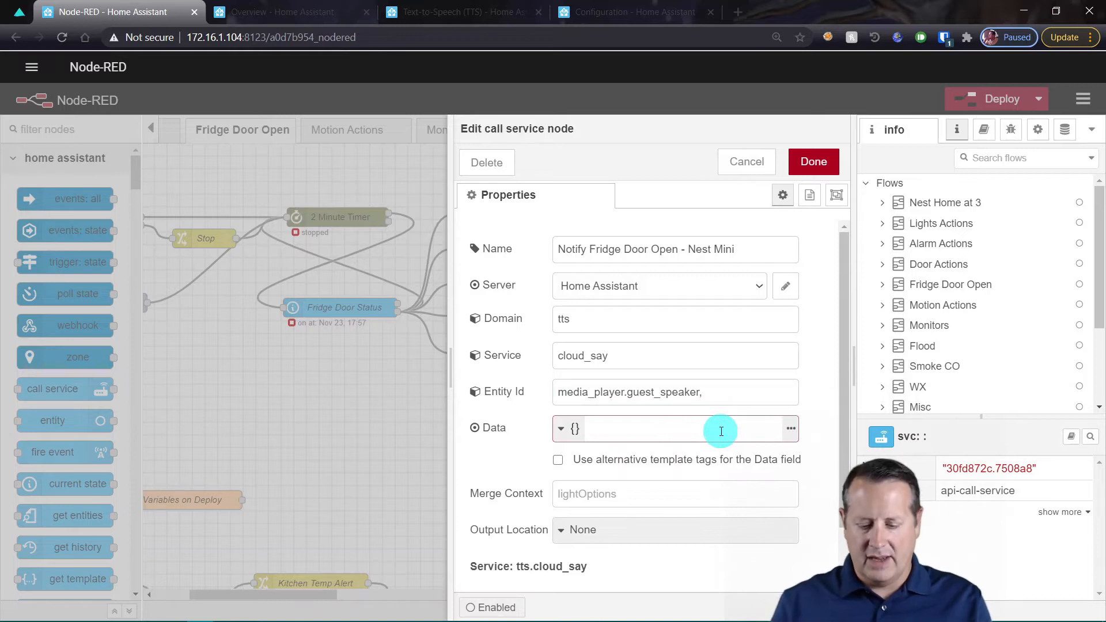
Enter {"message": "Fridge Door Open"} as the node's Data
type("{")
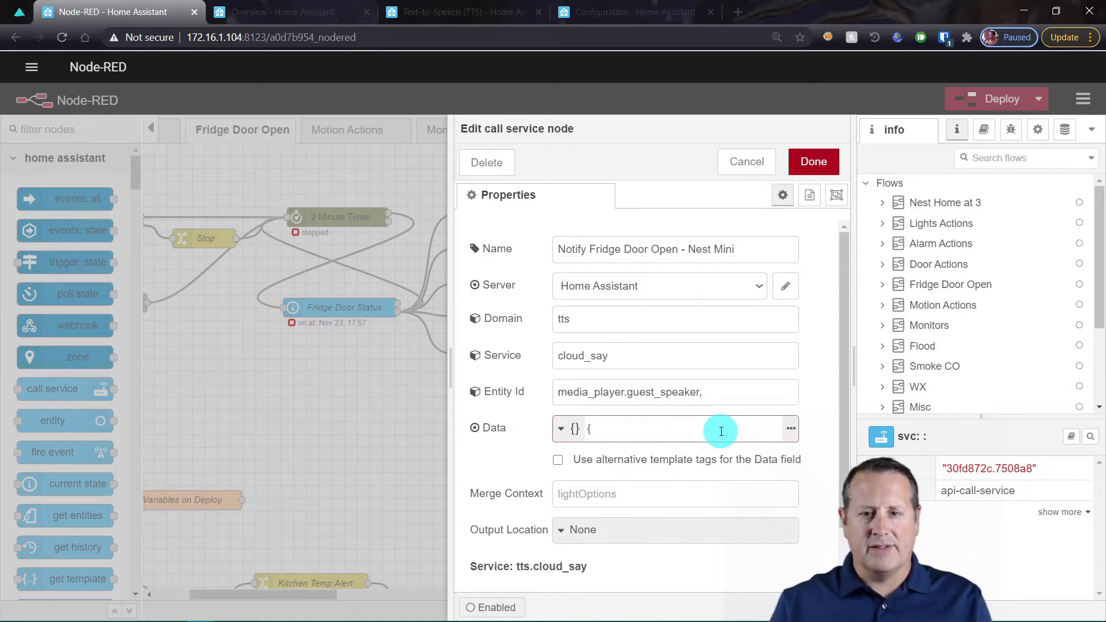
type("\"mess")
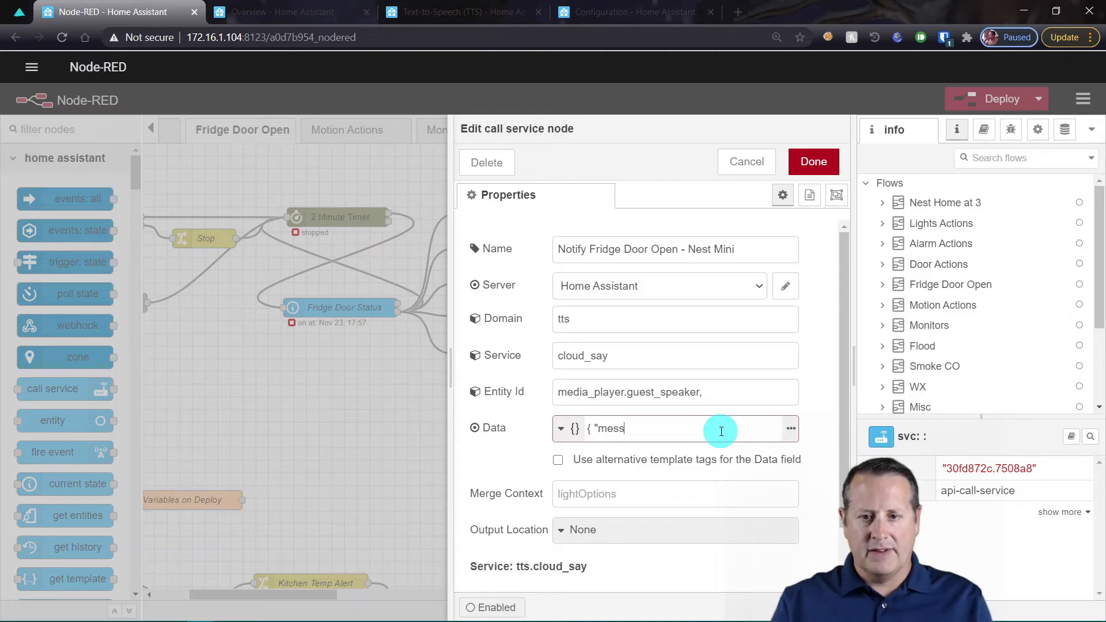
type("sage\": \"")
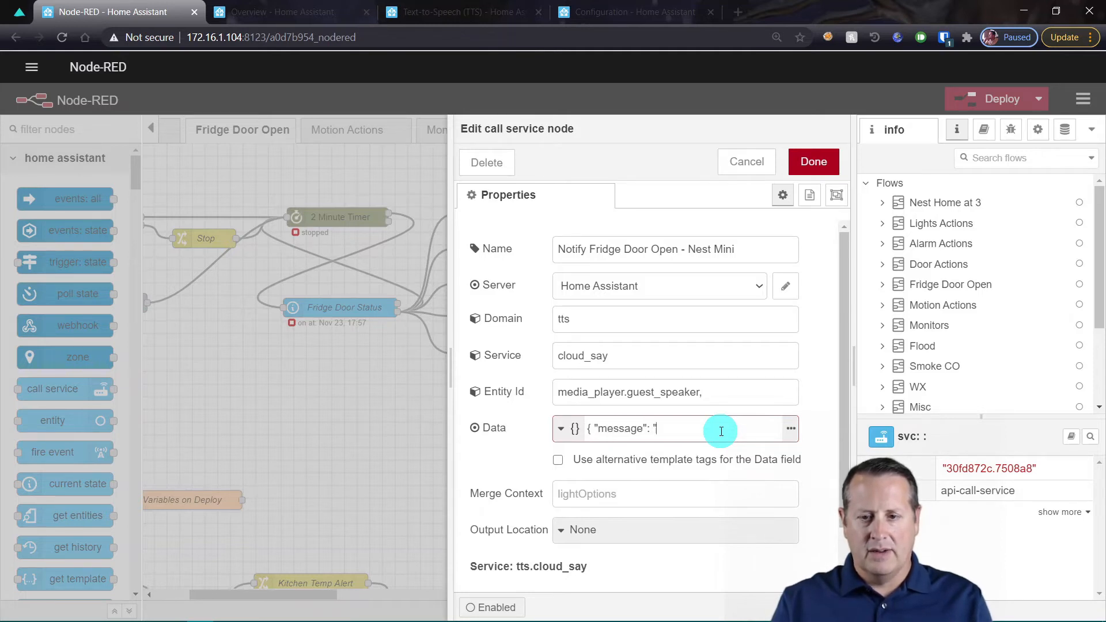
type("F")
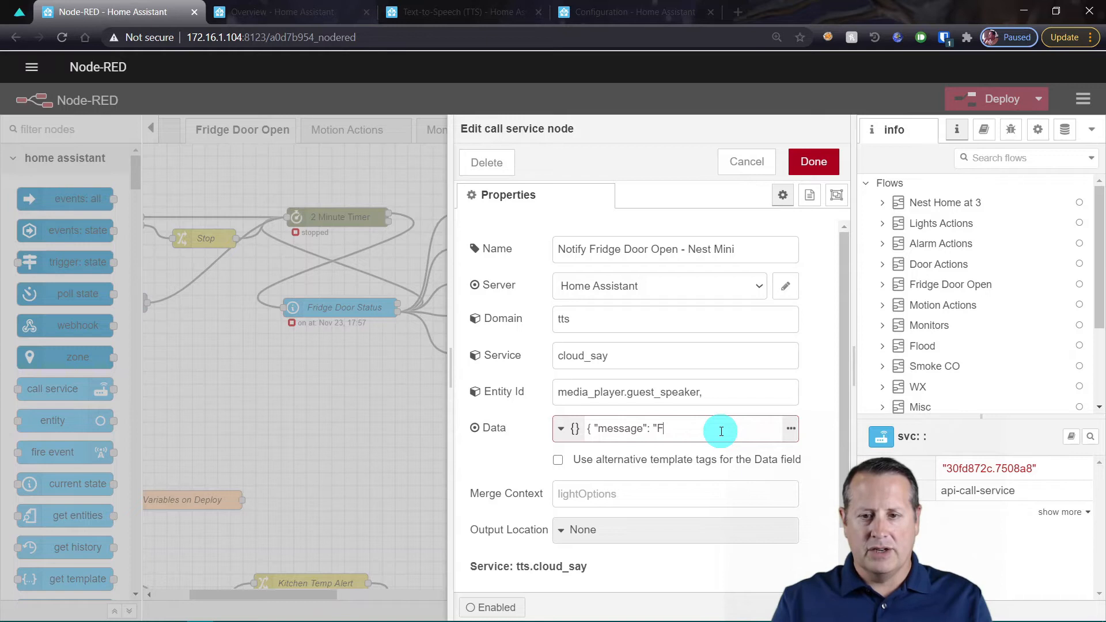
type("ridge Door Open")
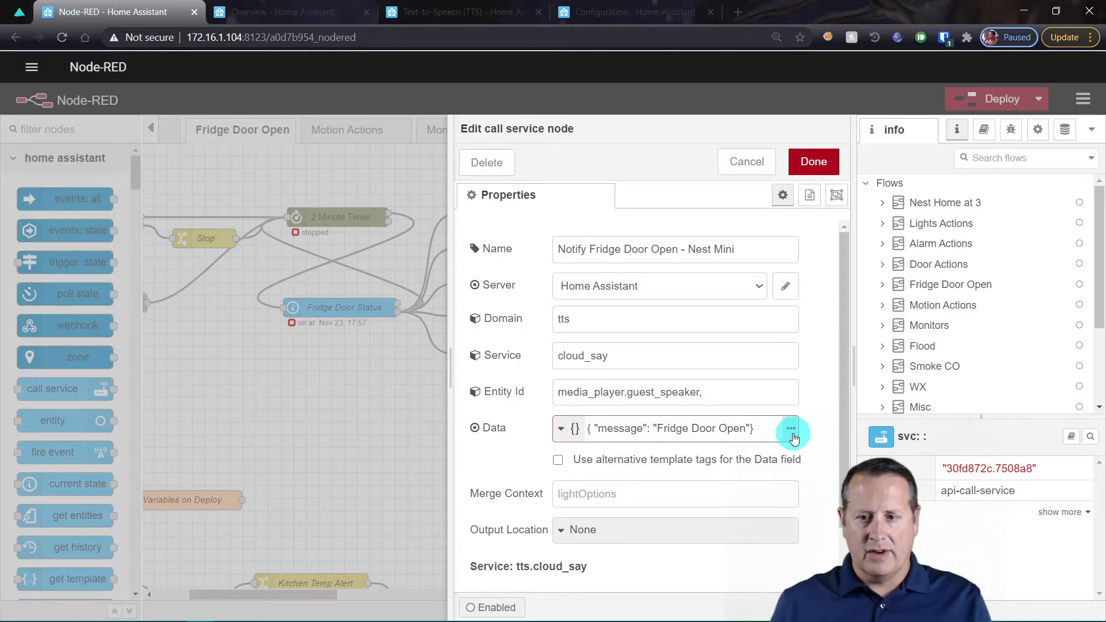
Review the Fridge Door Open message as formatted JSON, then save the Nest Mini node
left_click(790, 429)
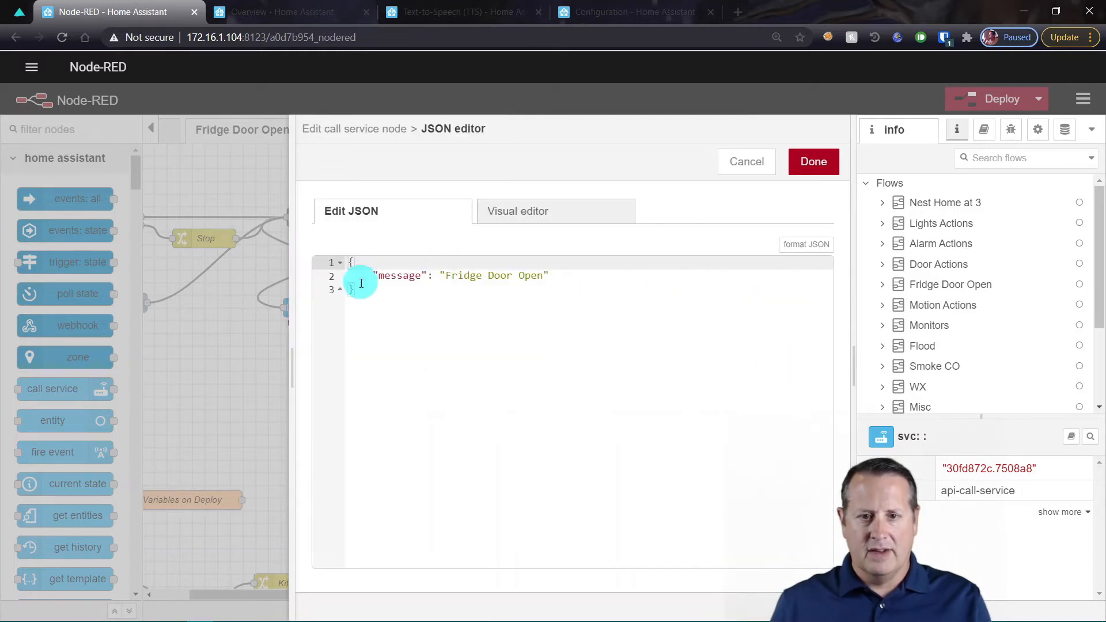
mouse_move(428, 312)
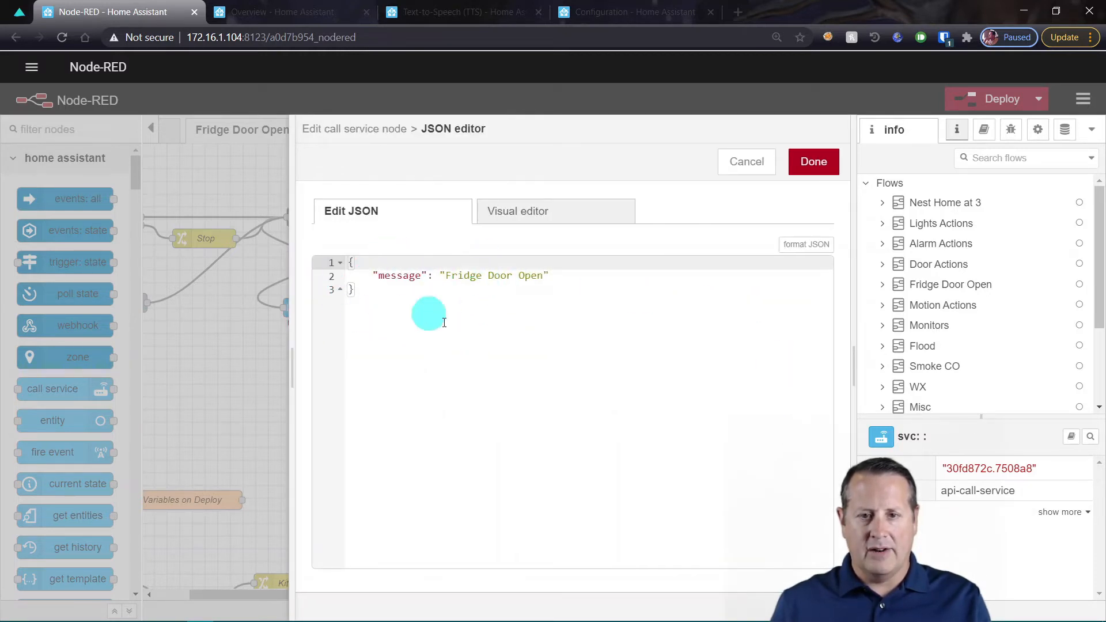
mouse_move(658, 280)
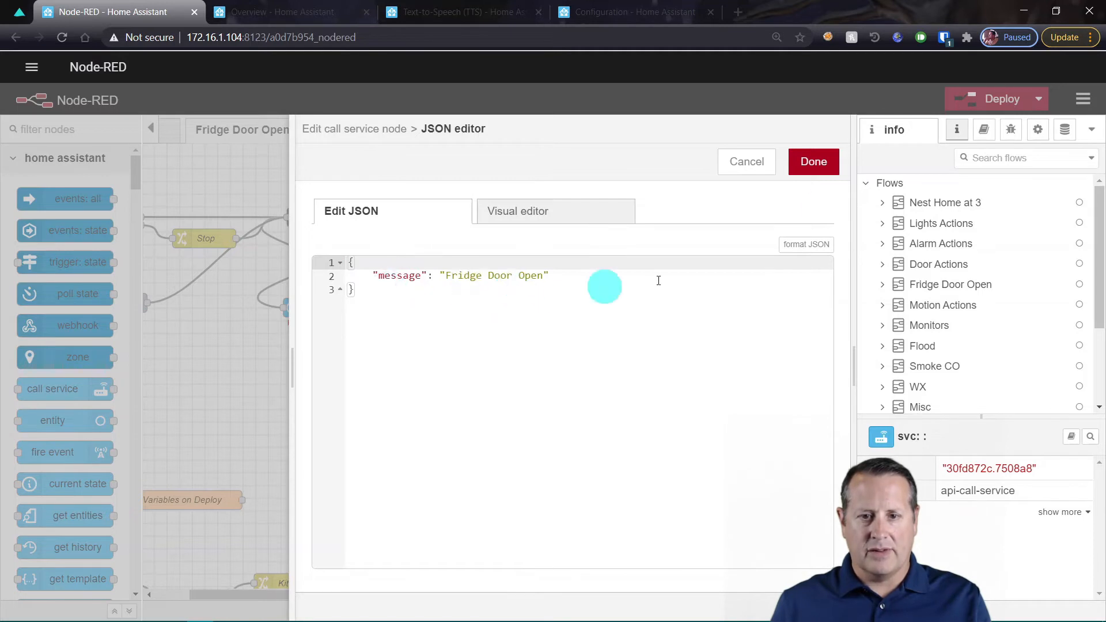
left_click(813, 161)
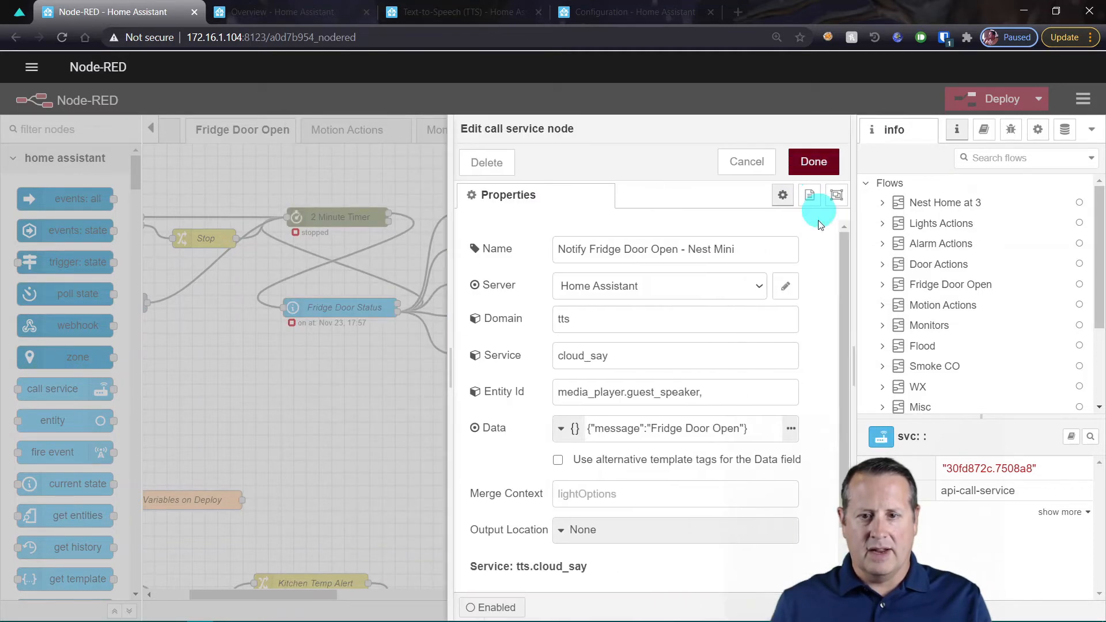
left_click(812, 162)
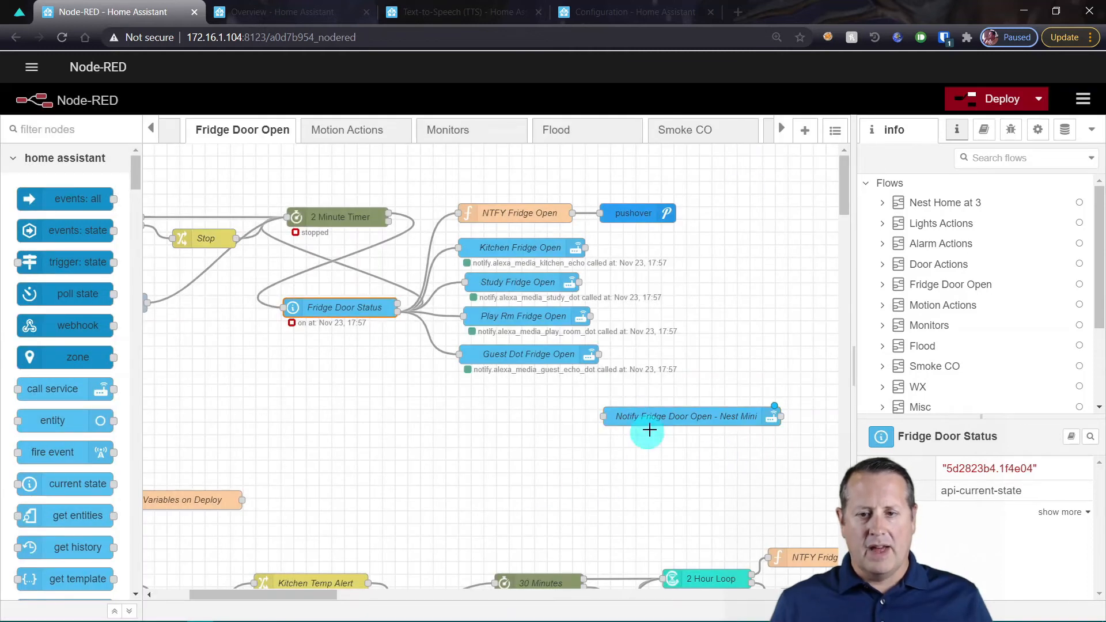
mouse_move(400, 312)
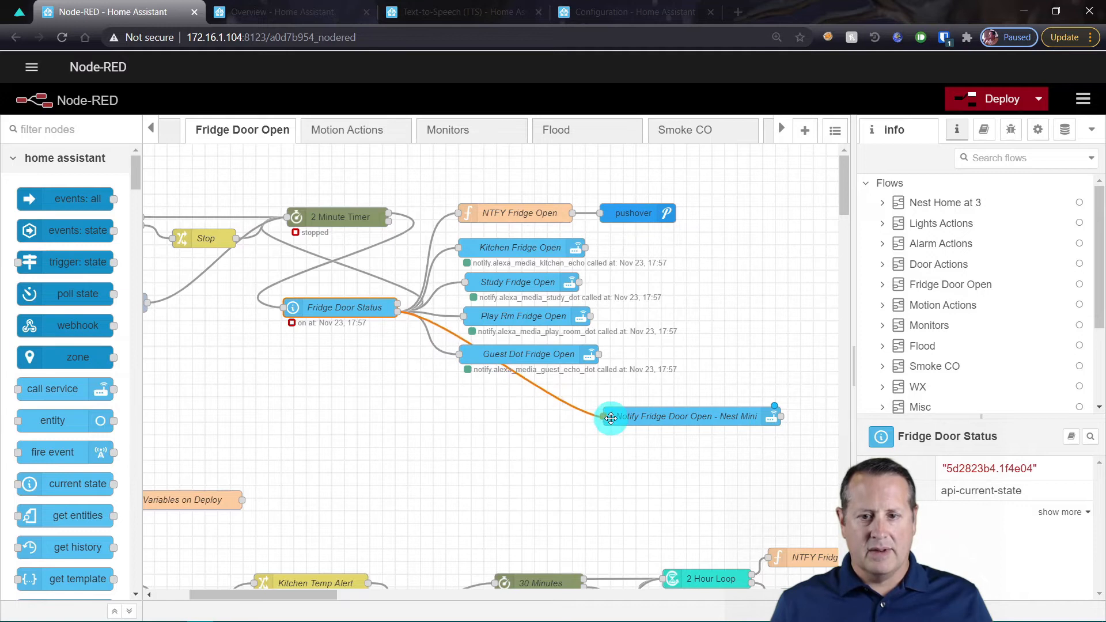
Wire Fridge Door Status's output into the Notify Fridge Door Open - Nest Mini node
left_click(950, 284)
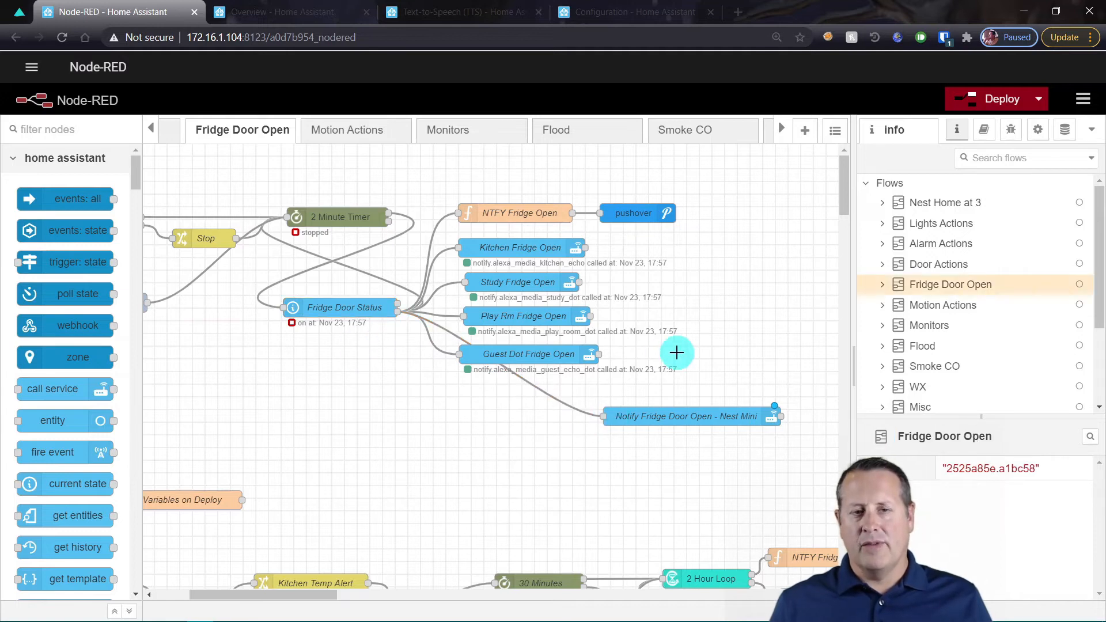
mouse_move(443, 438)
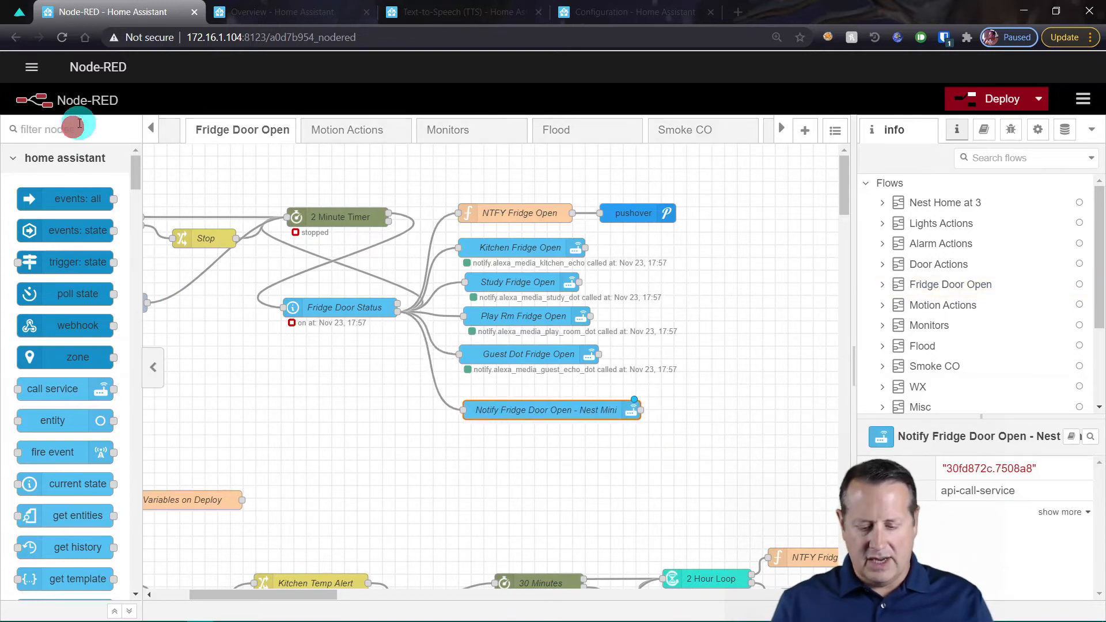
type("injec")
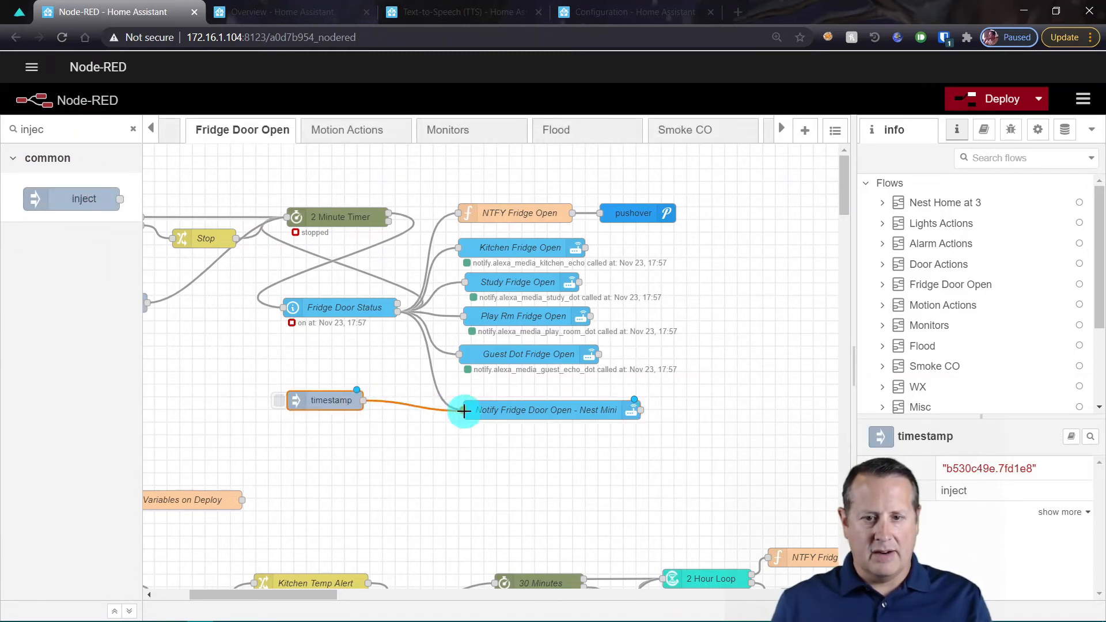
Wire a timestamp inject to the Nest Mini node, deploy, and fire it twice to call cloud_say
left_click(995, 99)
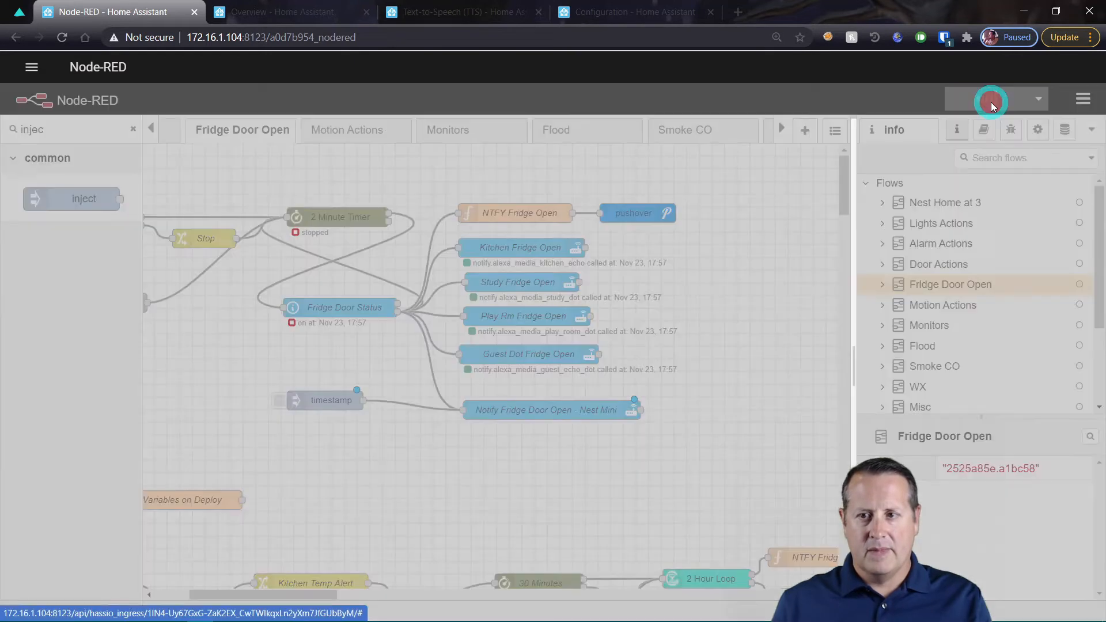
left_click(990, 101)
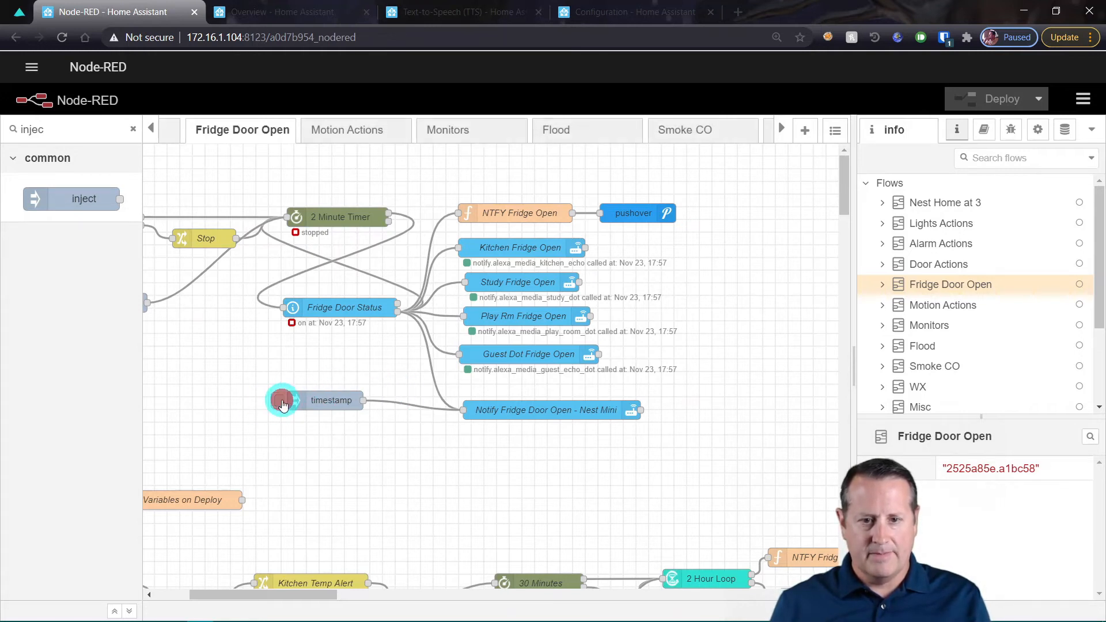
left_click(282, 399)
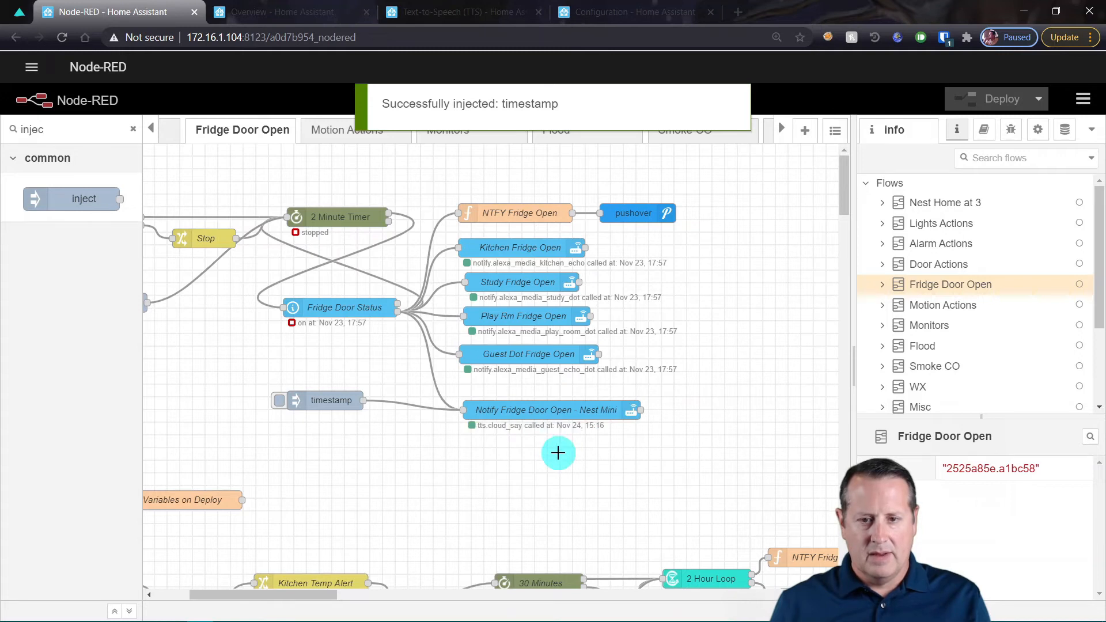
mouse_move(535, 460)
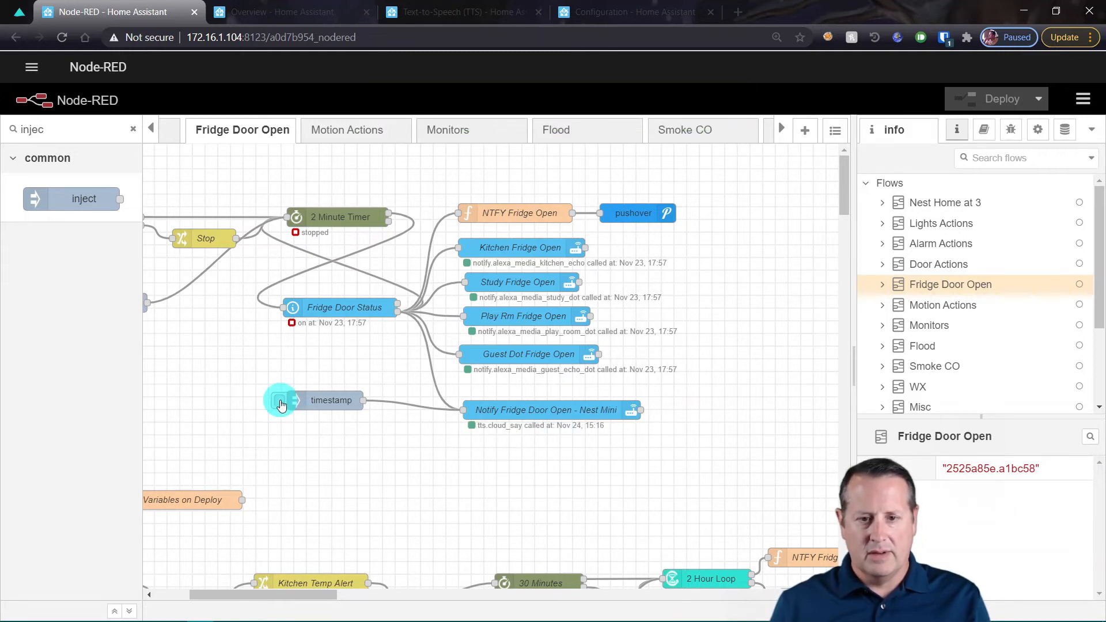
left_click(280, 401)
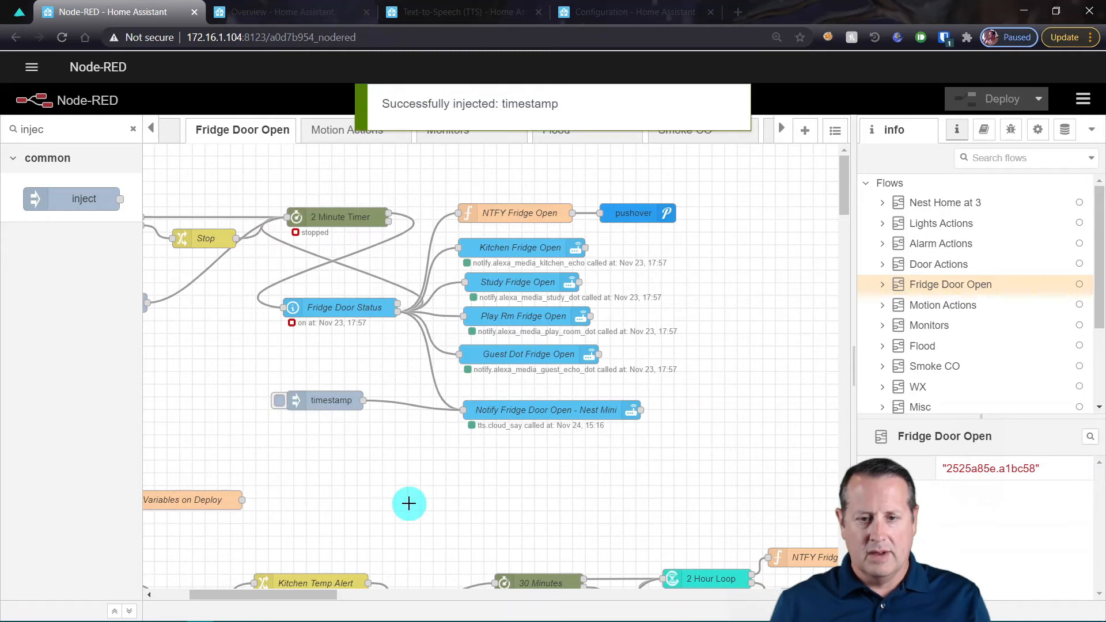
mouse_move(493, 493)
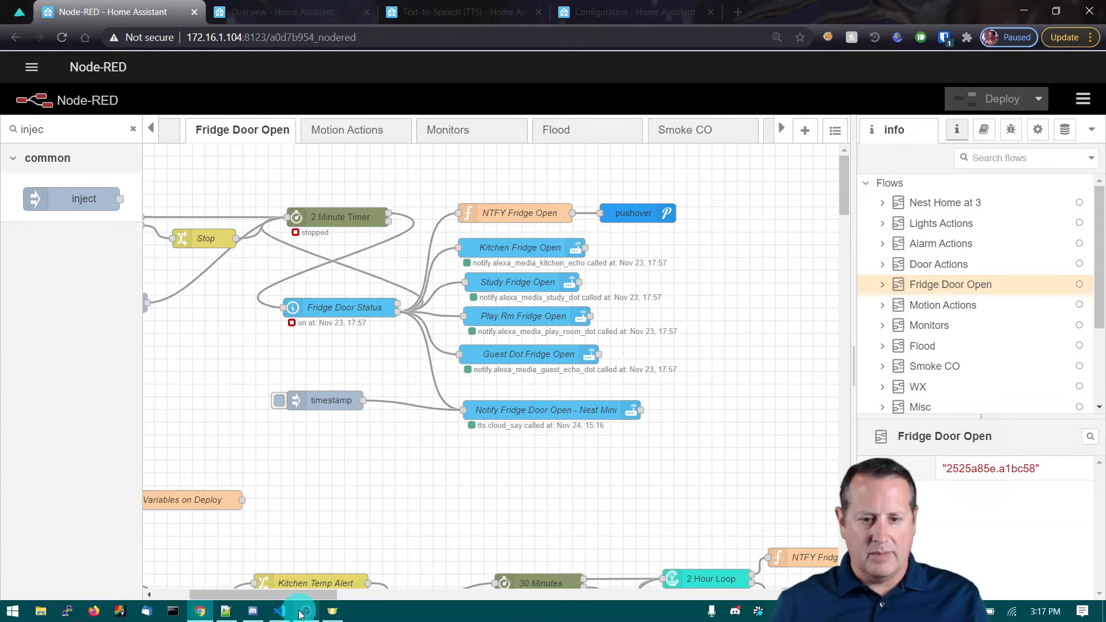
left_click(304, 610)
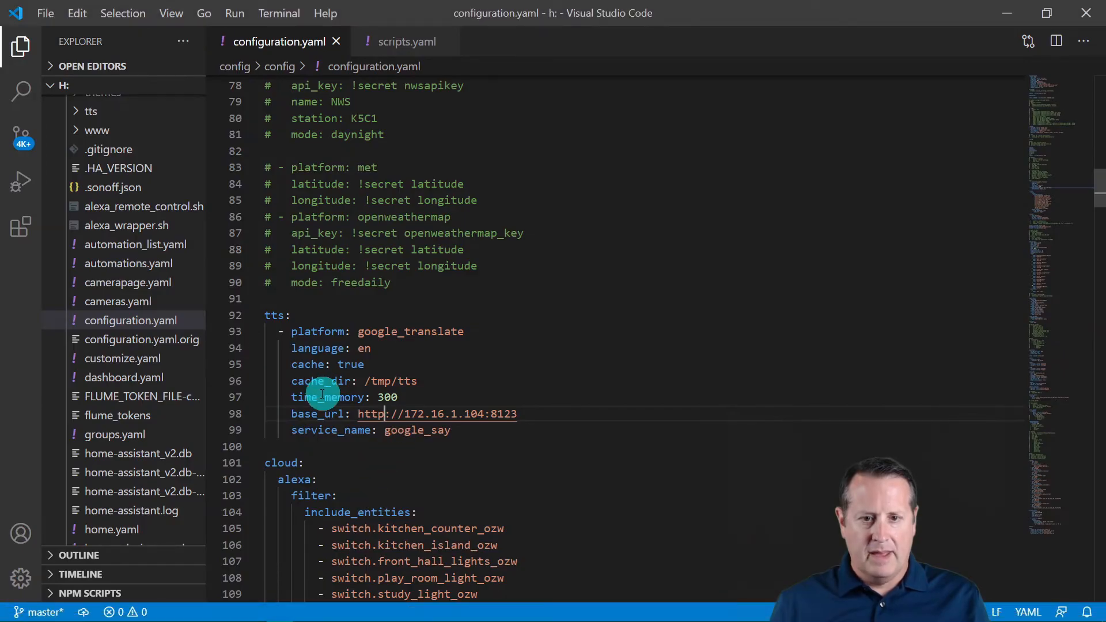
mouse_move(427, 401)
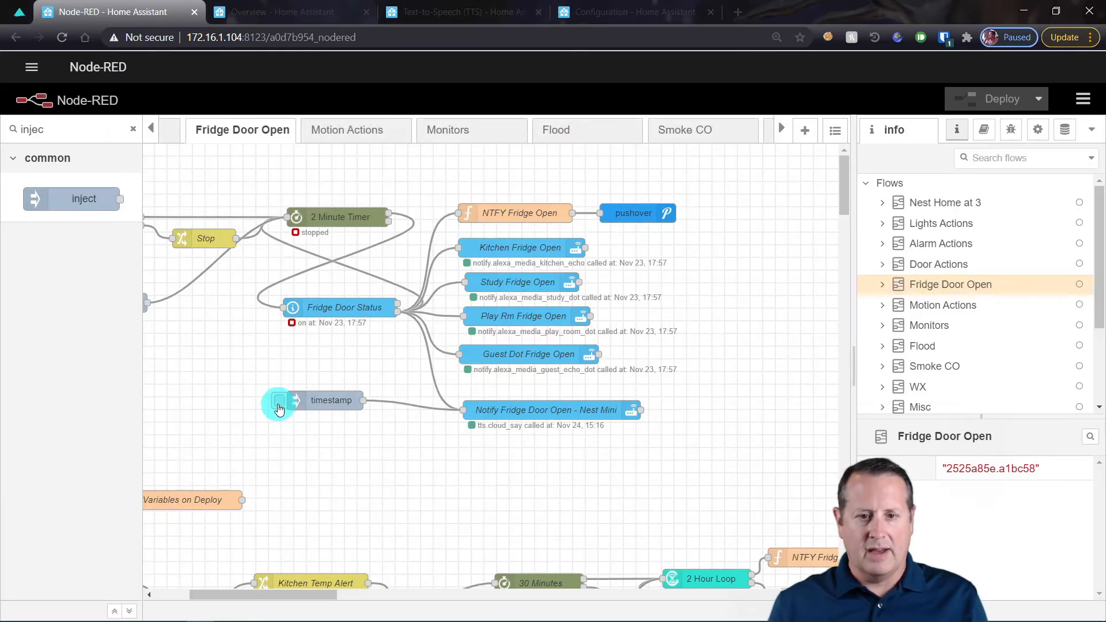
left_click(279, 401)
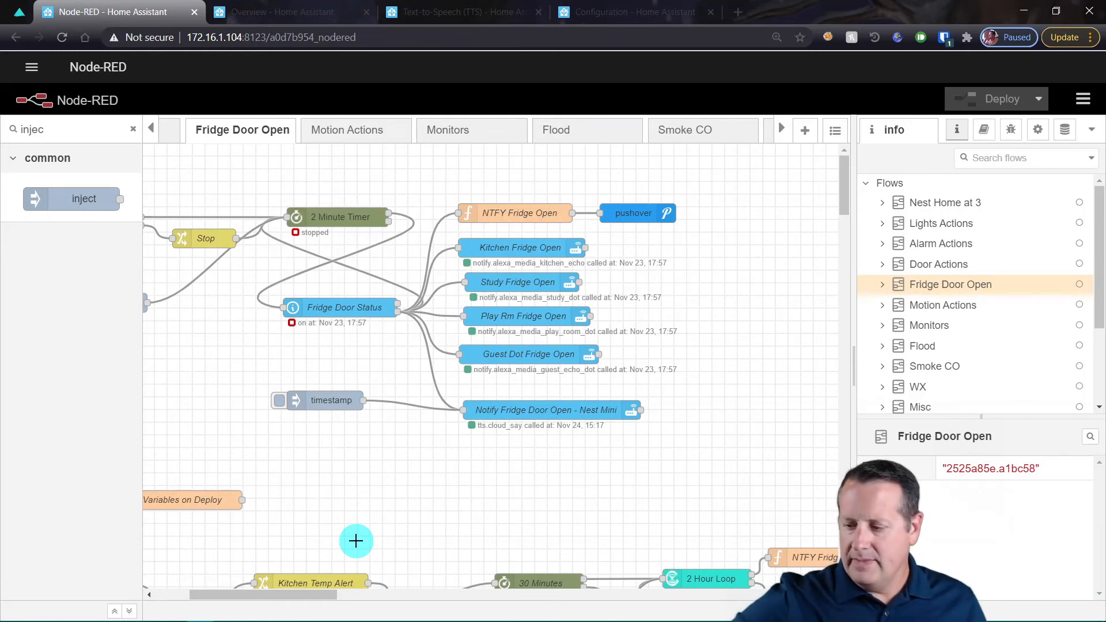
mouse_move(458, 468)
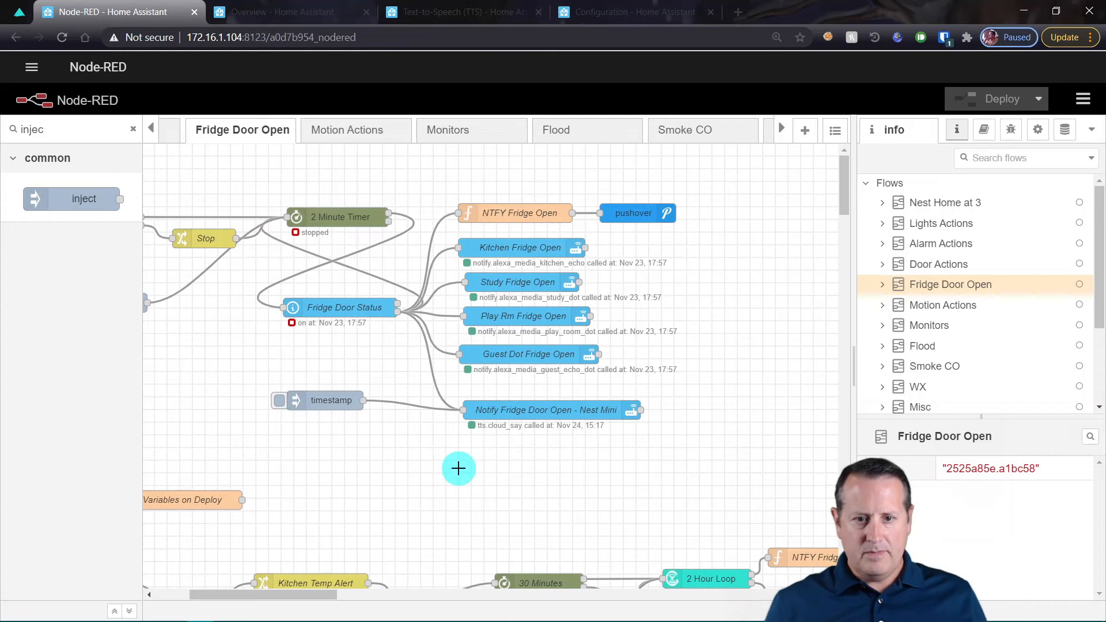
mouse_move(437, 431)
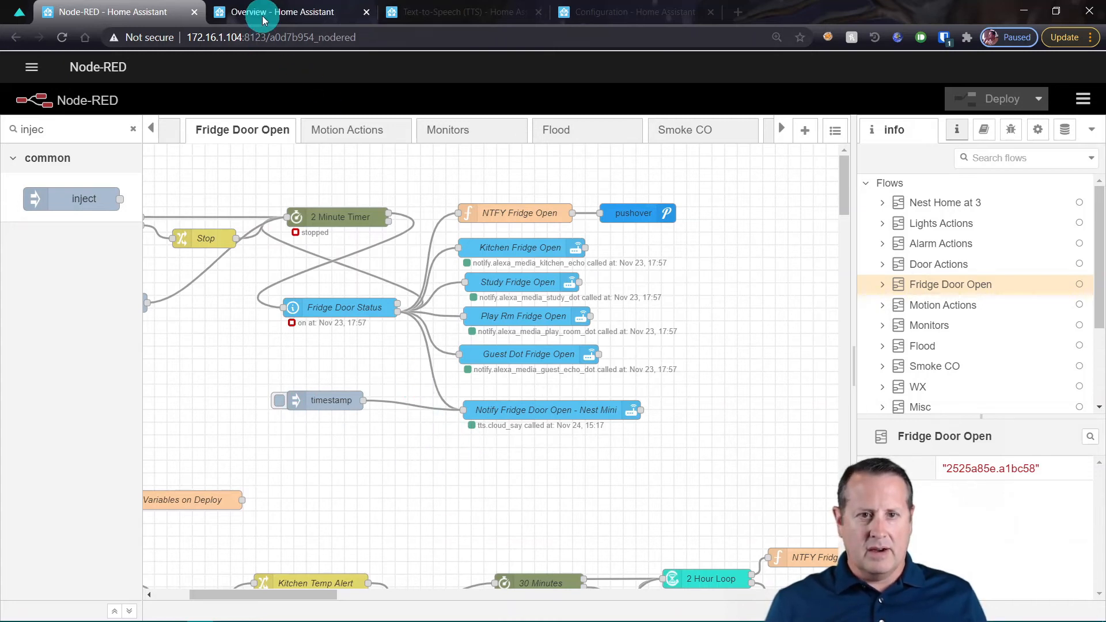
In VS Code's scripts.yaml, add a new line after line 30 ending alarm_arm_night
left_click(282, 12)
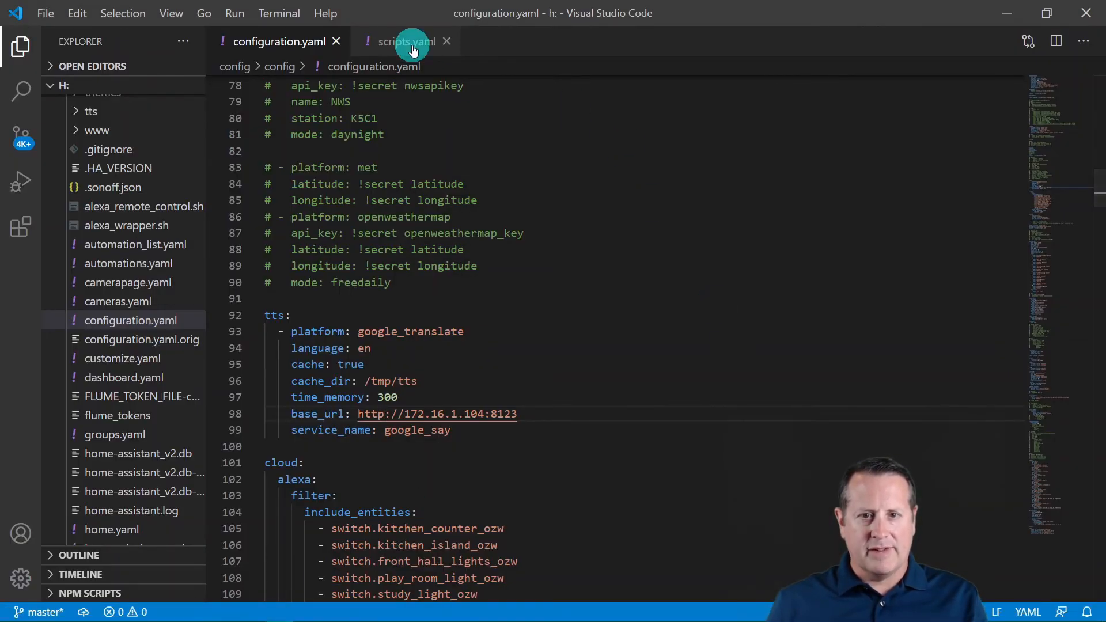
left_click(405, 41)
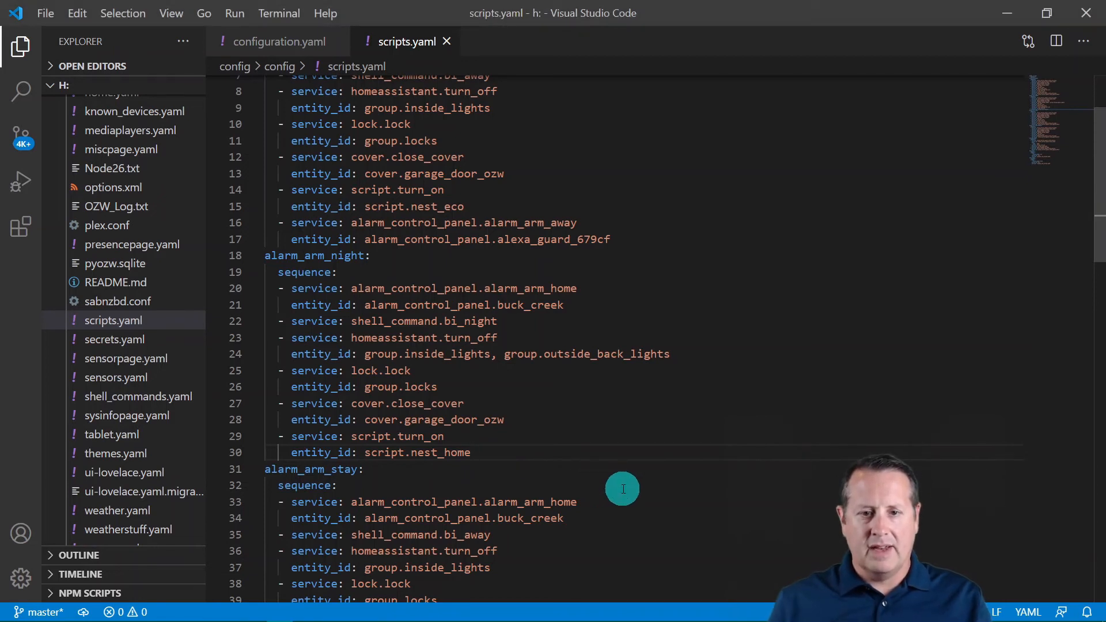
key("enter")
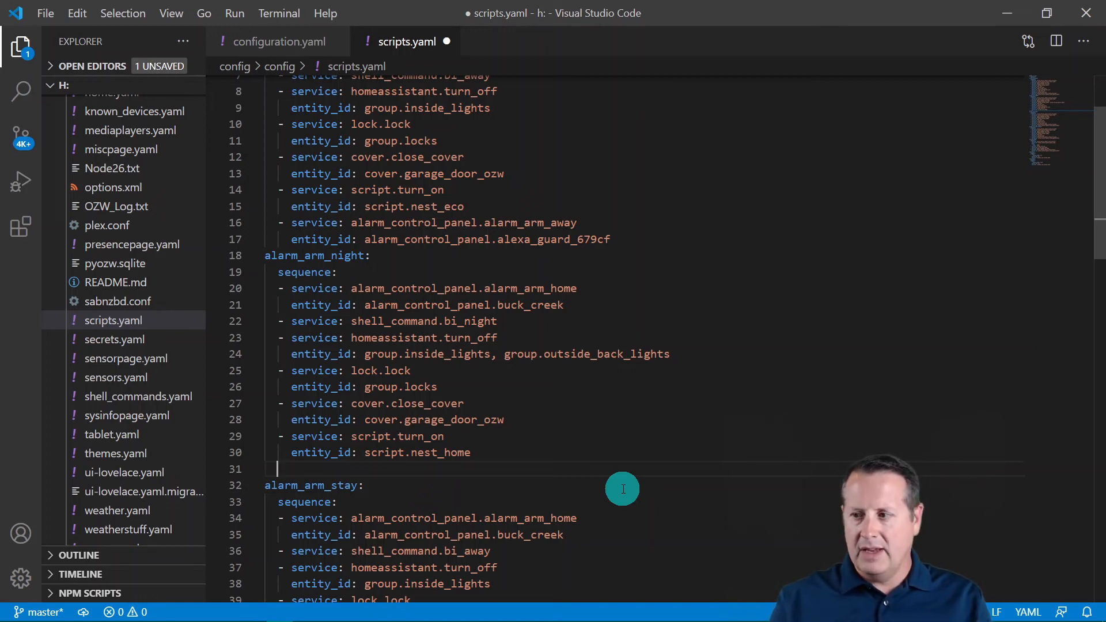
Add a tts.google_translate_say service step targeting media_player.guest_speaker to alarm_arm_night
type("-")
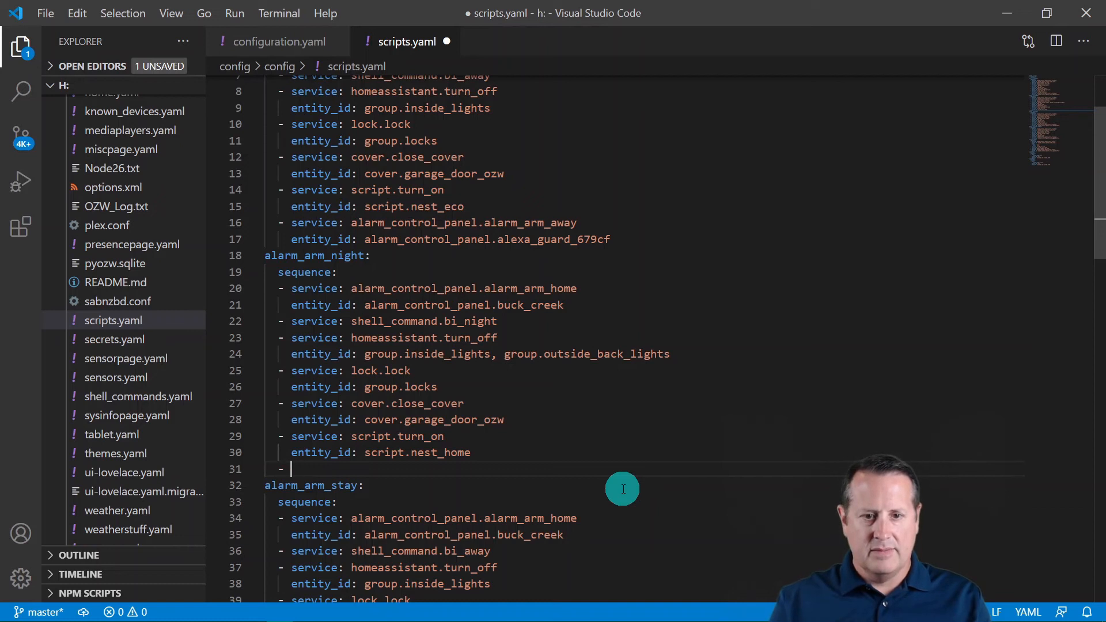
type("service:")
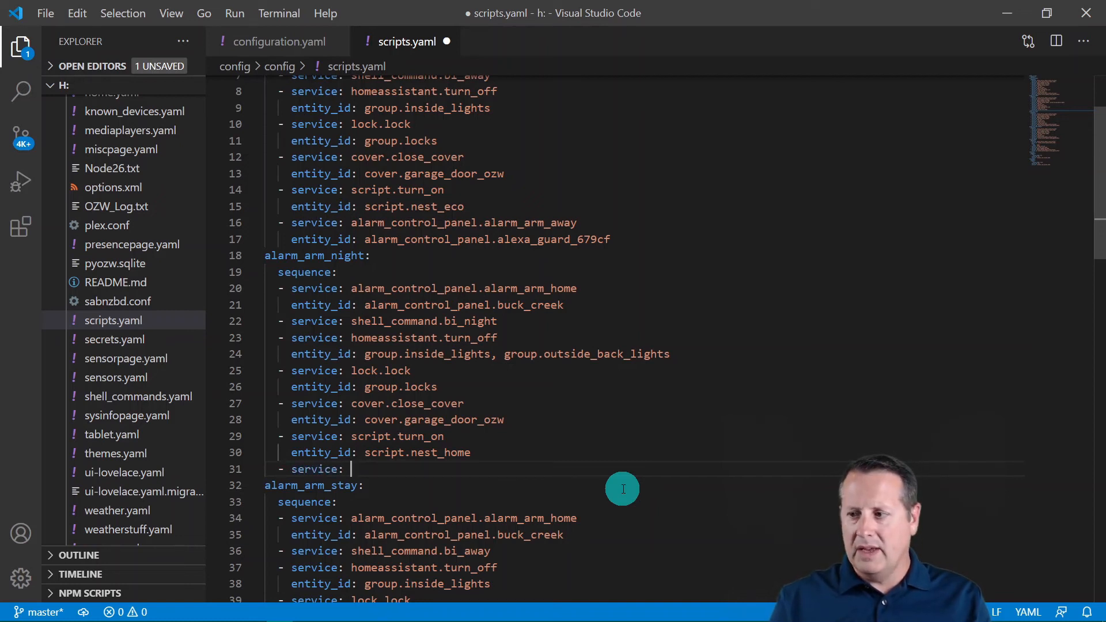
type("tts.google")
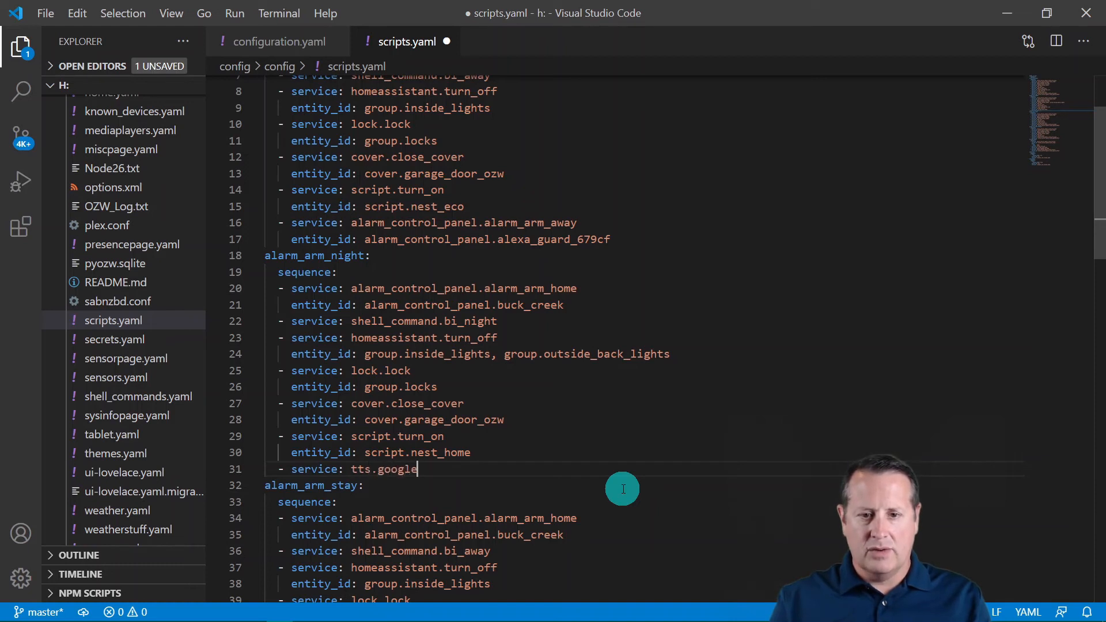
type("_tra")
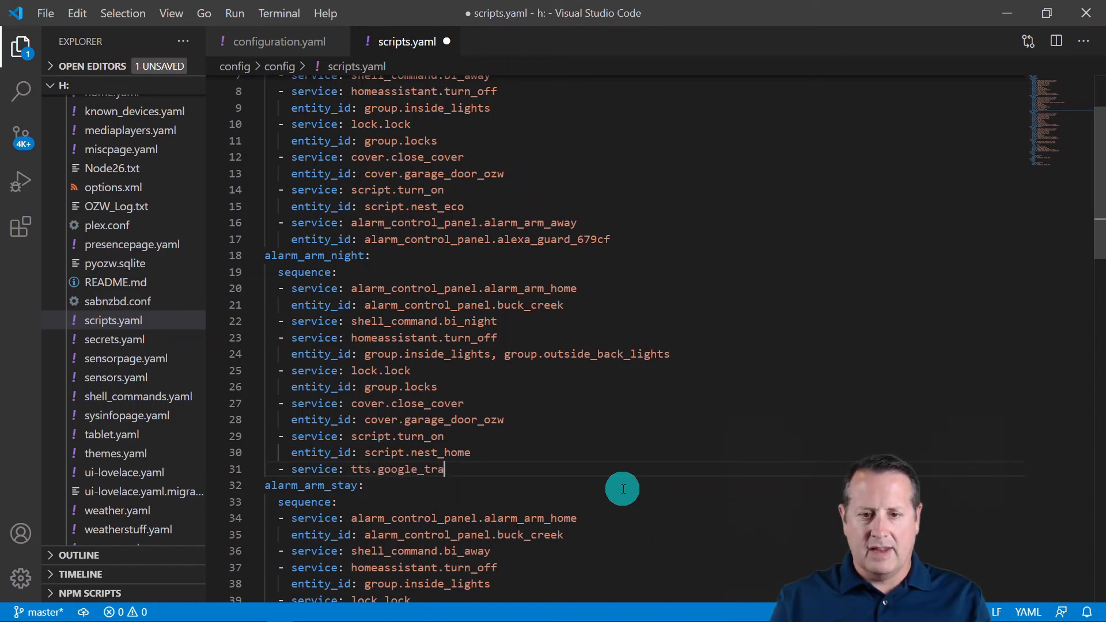
type("nslate_say")
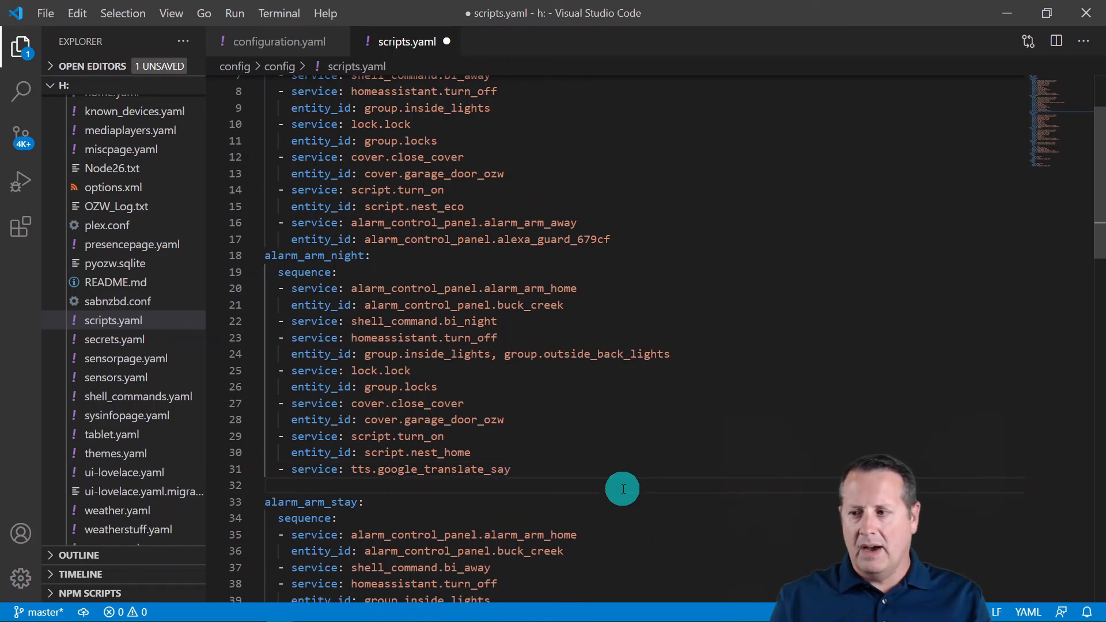
type("entity_")
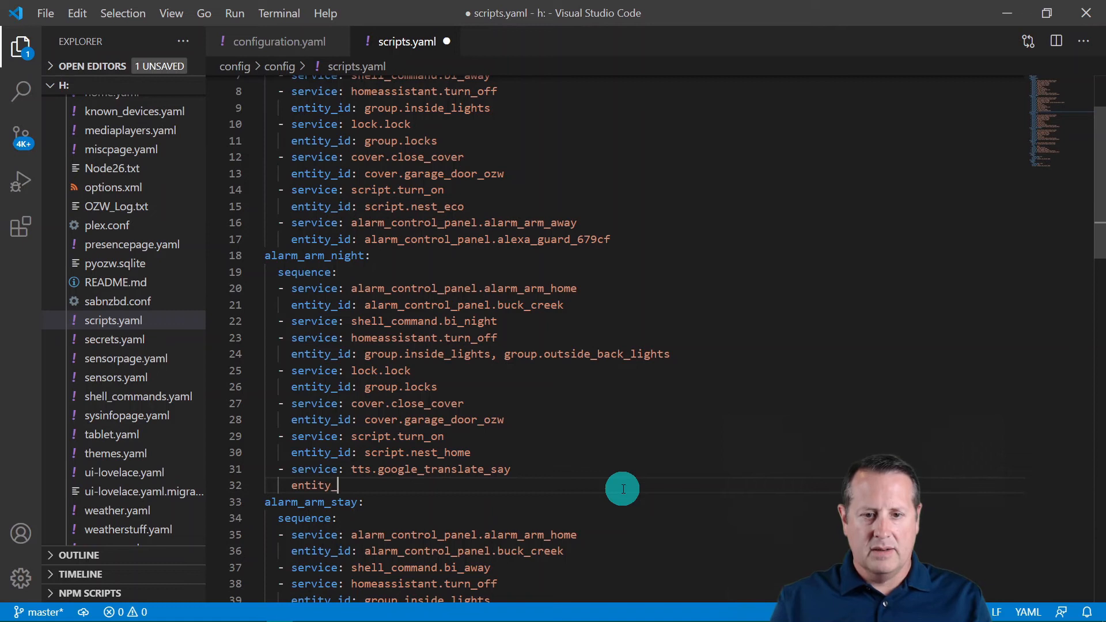
type("id:")
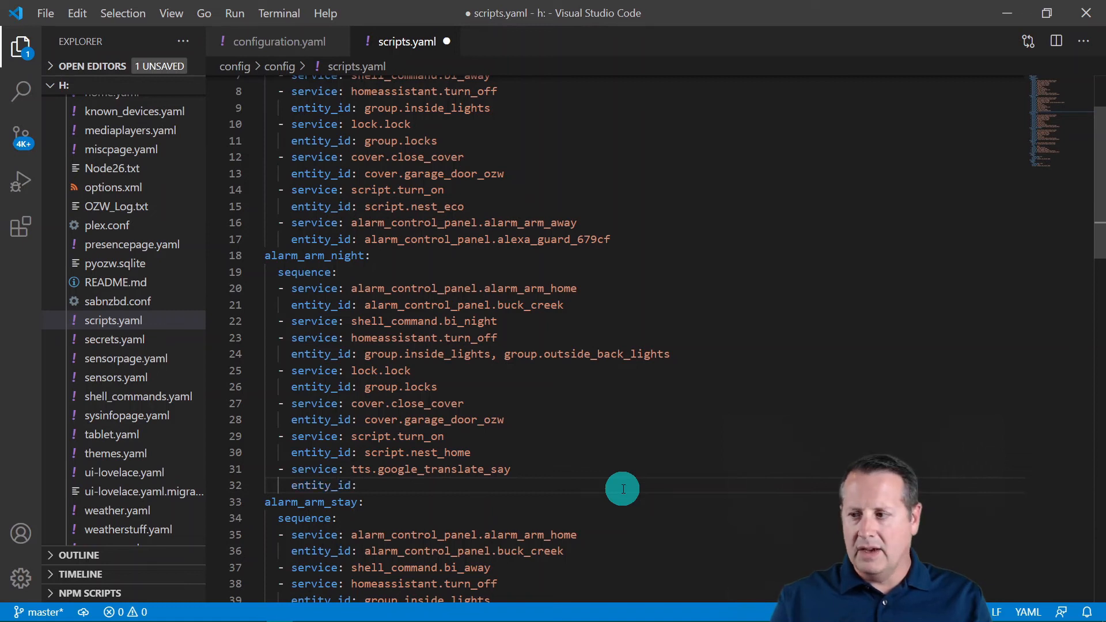
type("media_player.gues")
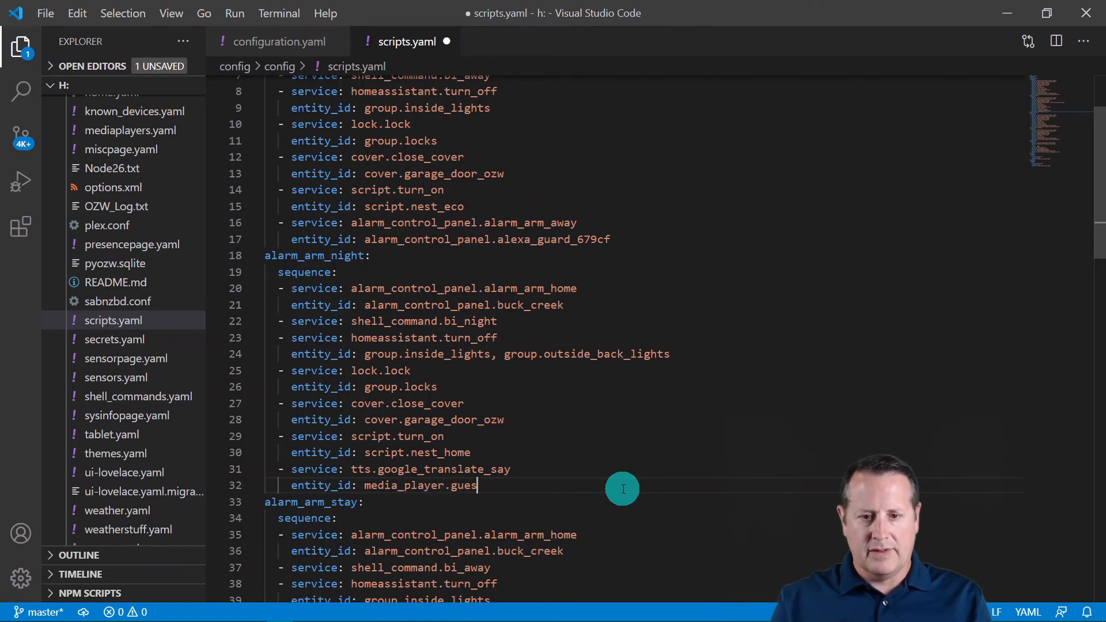
type("t_speake")
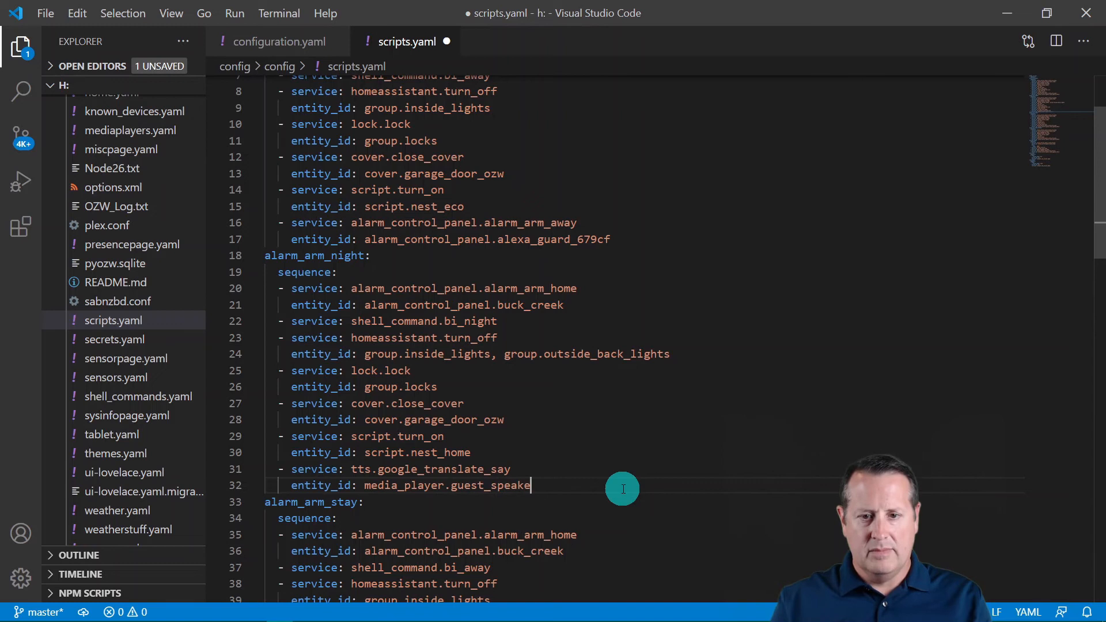
Give the step the data message "The alarm is armed in night mode"
type("data:")
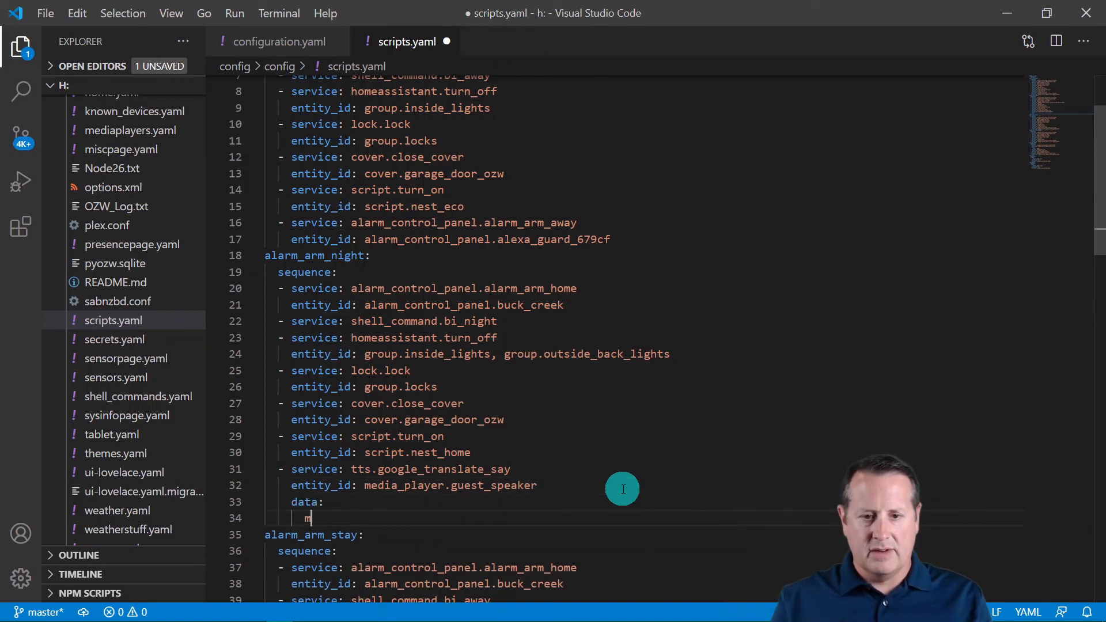
type("essage")
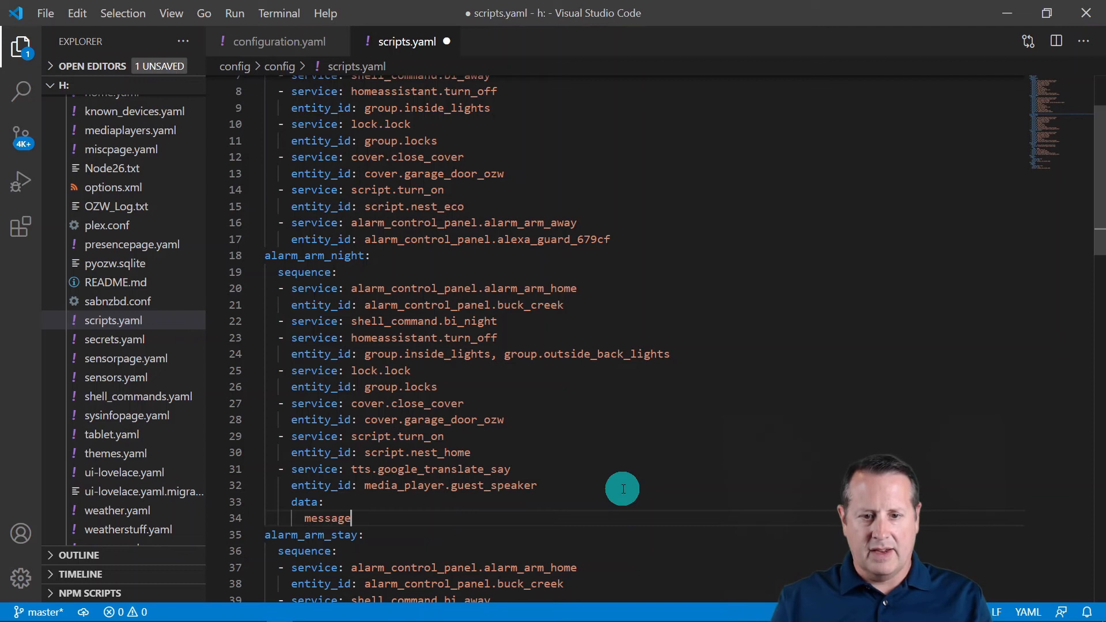
type(": \" \"")
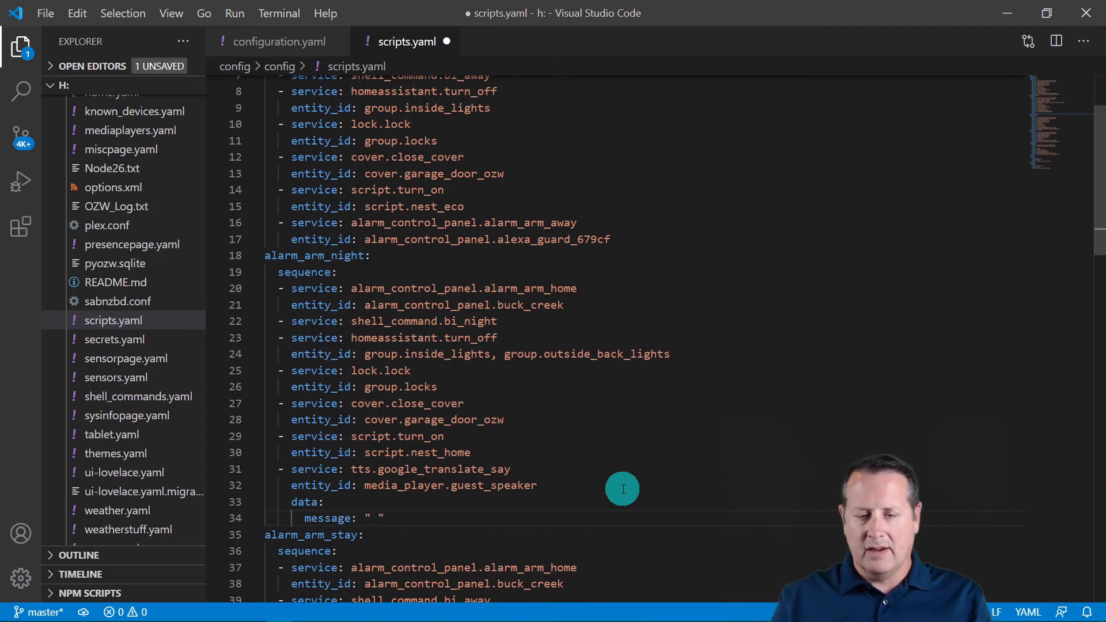
left_click(377, 518)
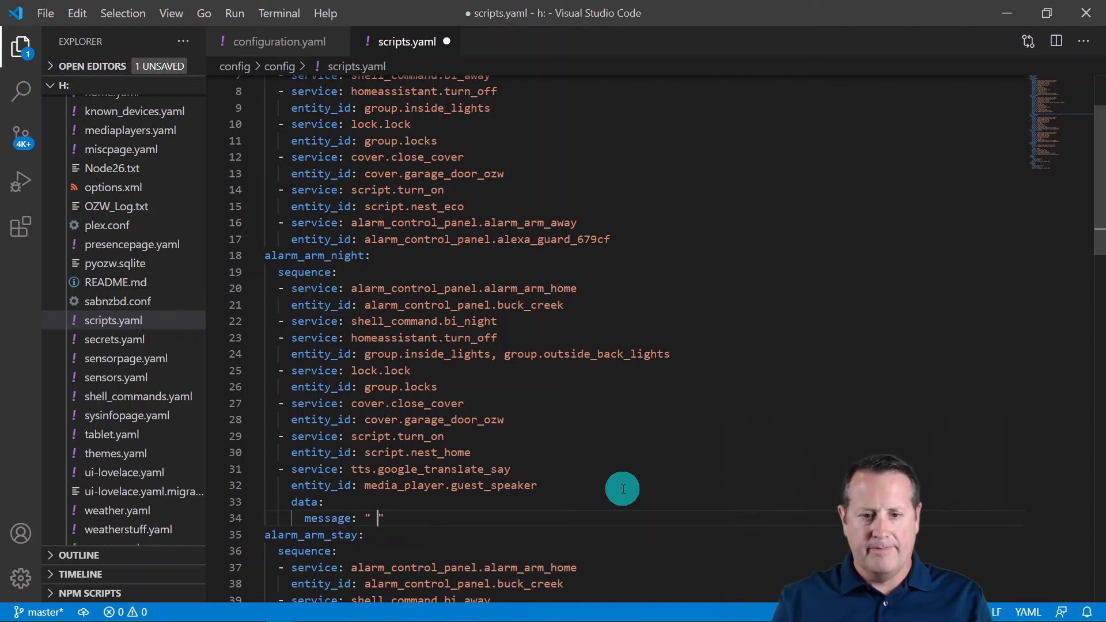
type("The alarm is")
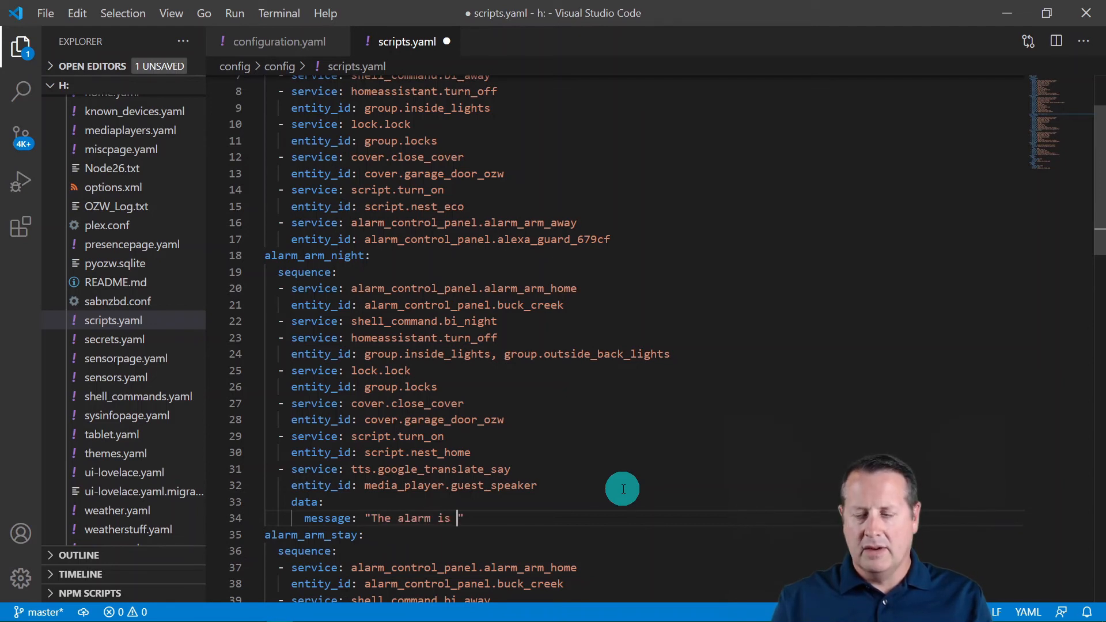
type("armed in nigh")
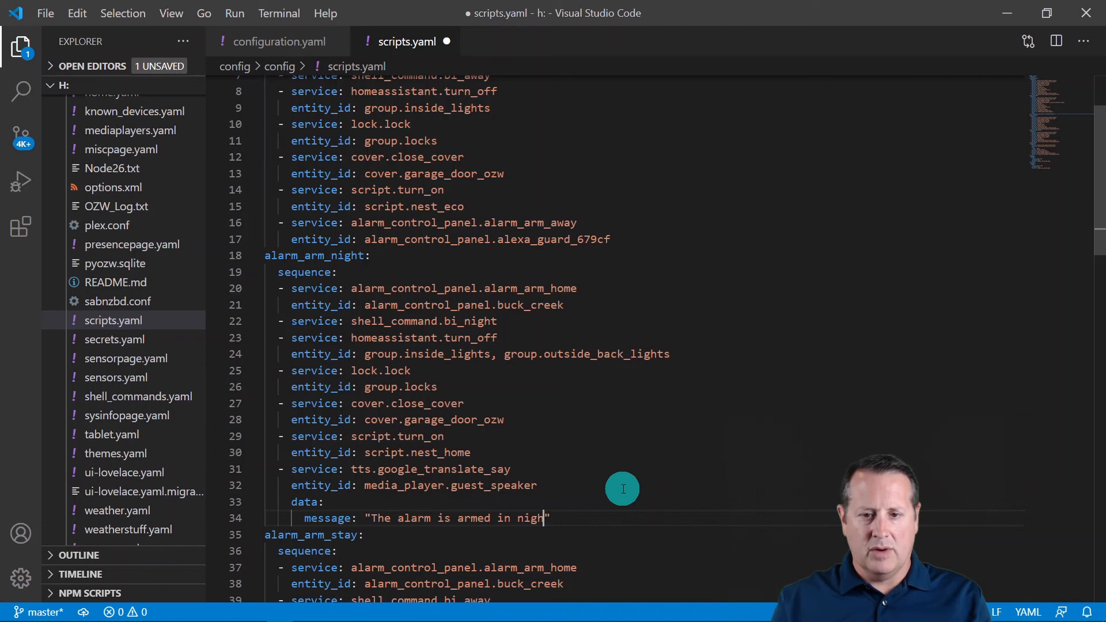
type("mode")
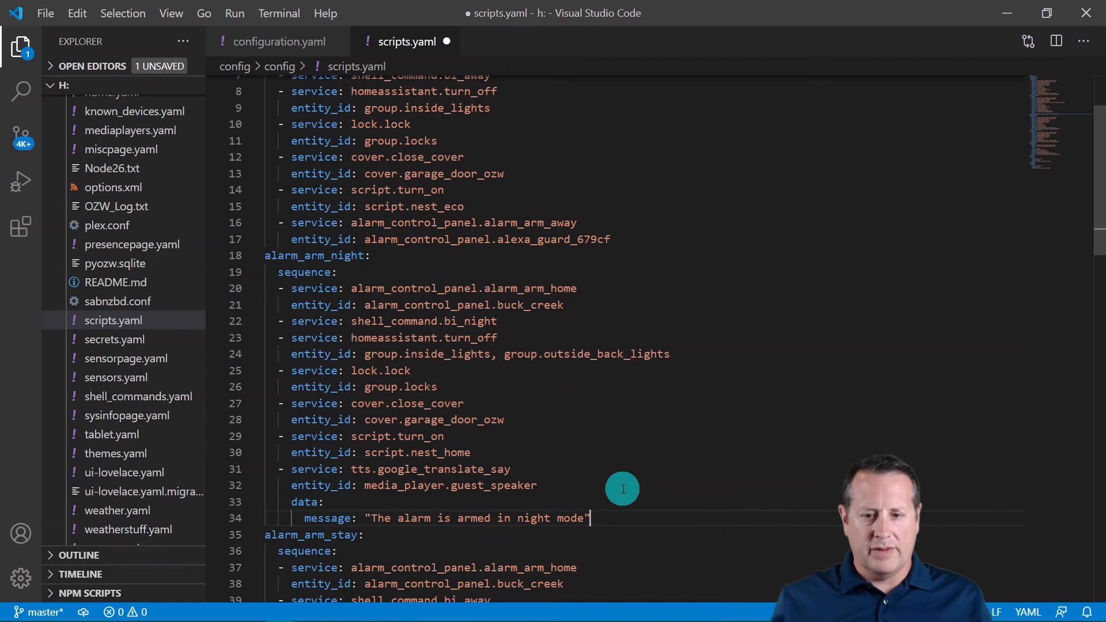
Save scripts.yaml with Ctrl+S
key("ctrl+s")
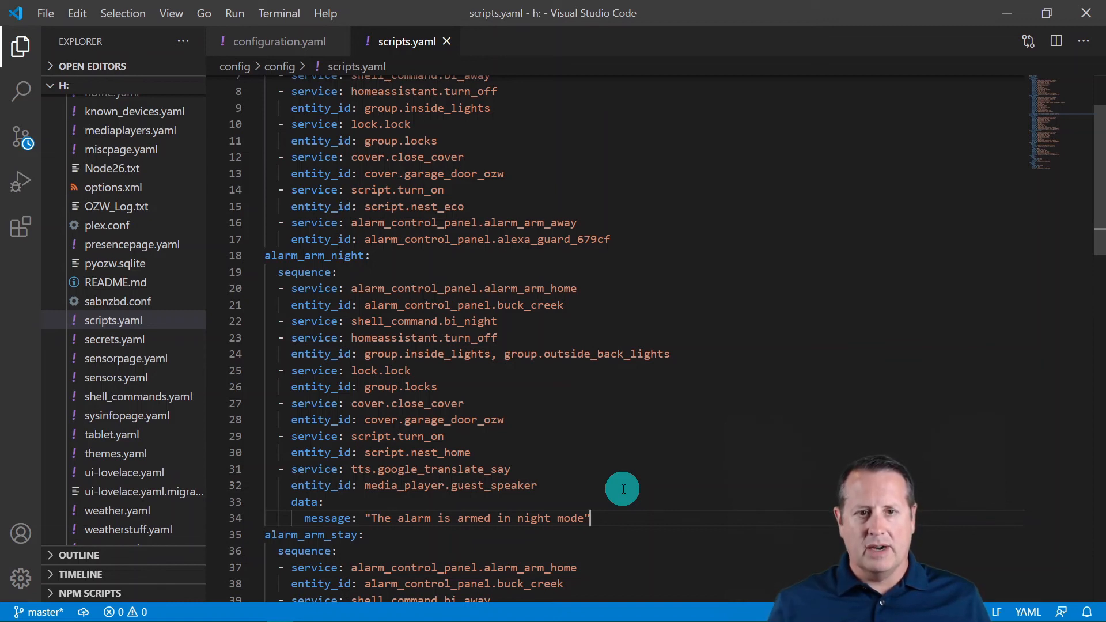
mouse_move(627, 459)
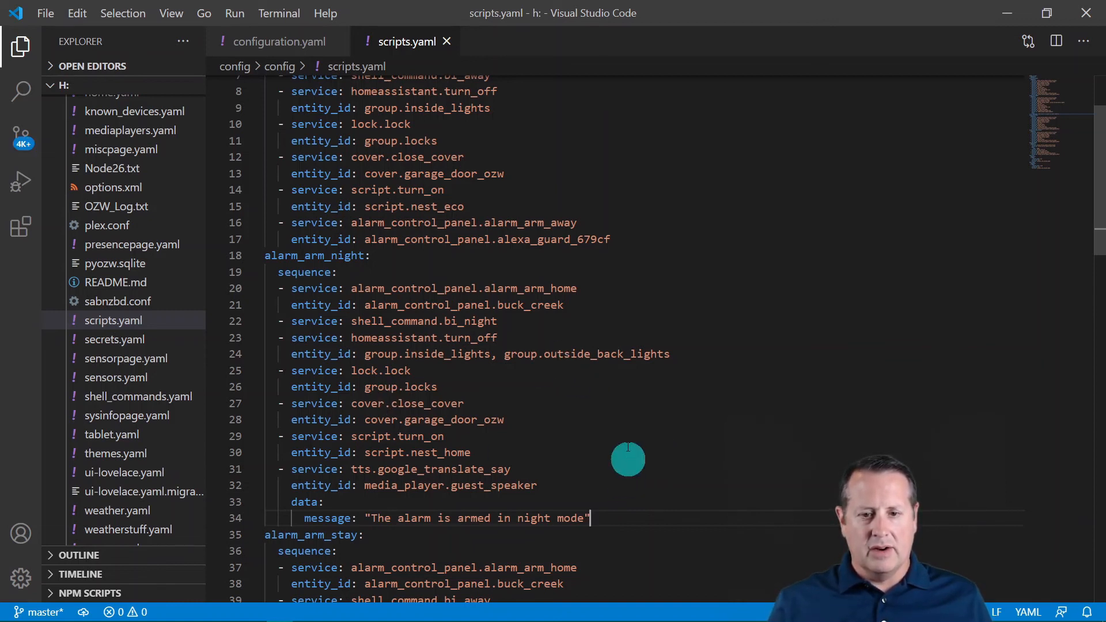